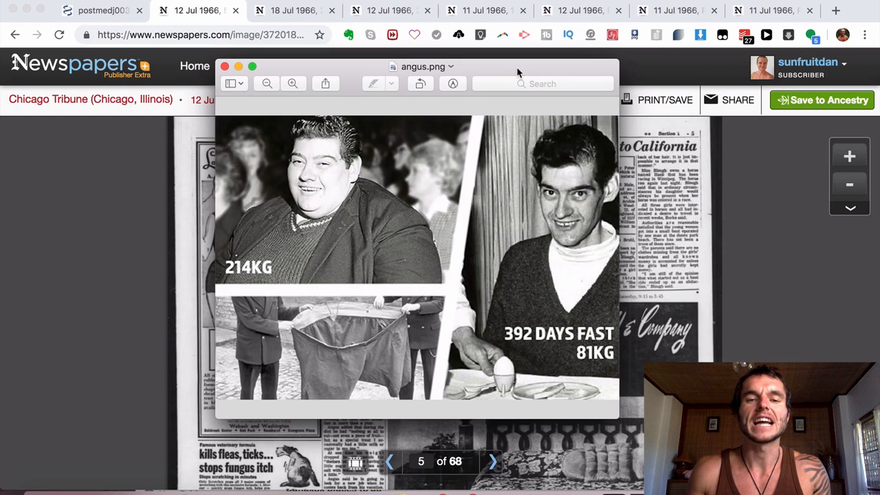
{"action": "mouse_move", "coordinate": [554, 344]}
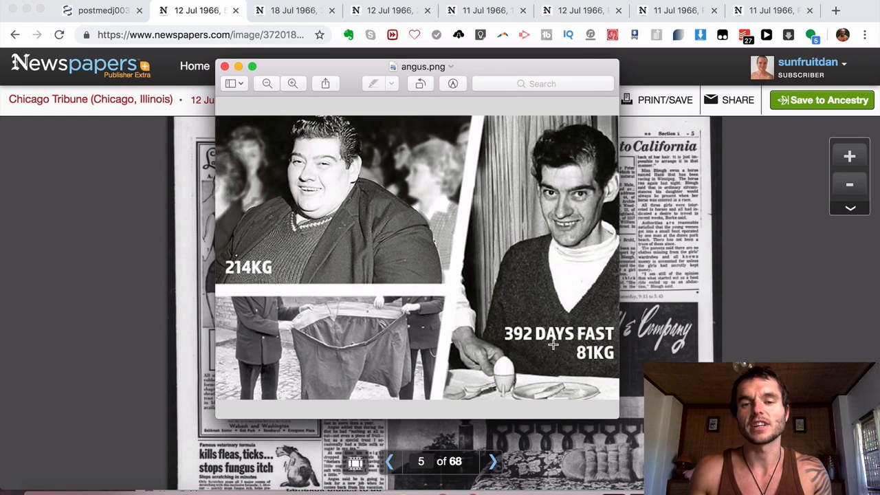
{"action": "mouse_move", "coordinate": [529, 334]}
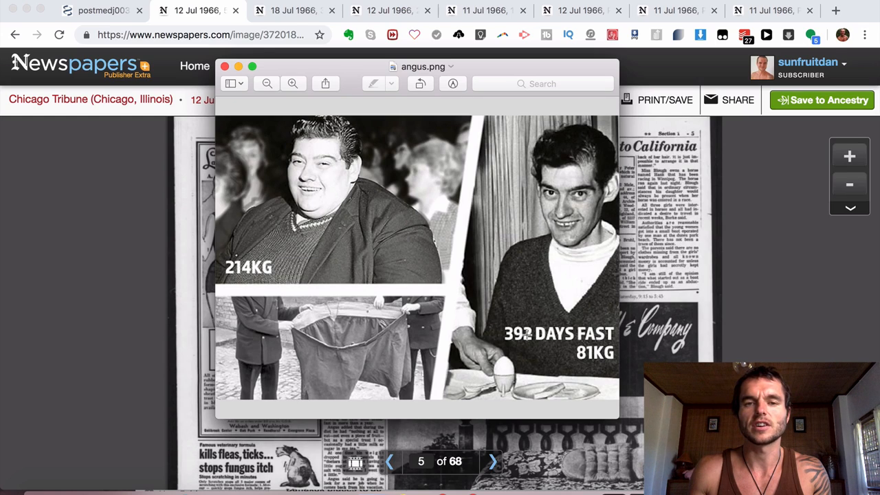
{"action": "mouse_move", "coordinate": [515, 349]}
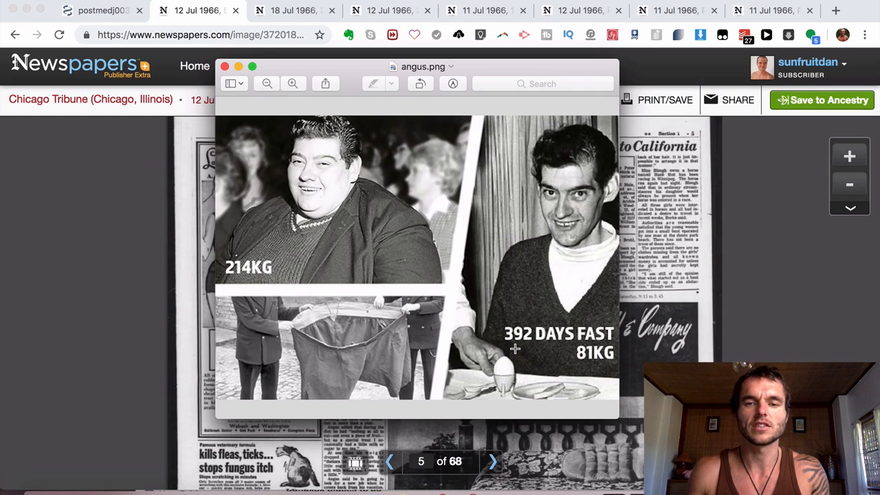
{"action": "mouse_move", "coordinate": [486, 352]}
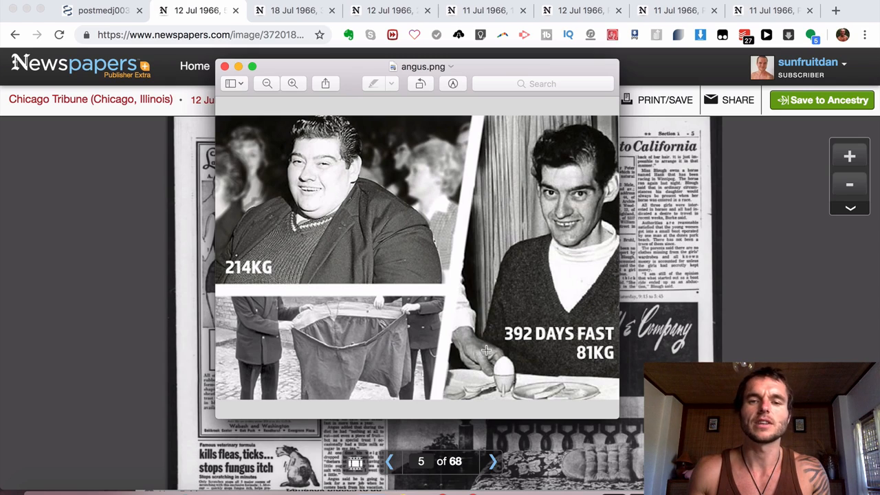
{"action": "mouse_move", "coordinate": [500, 304]}
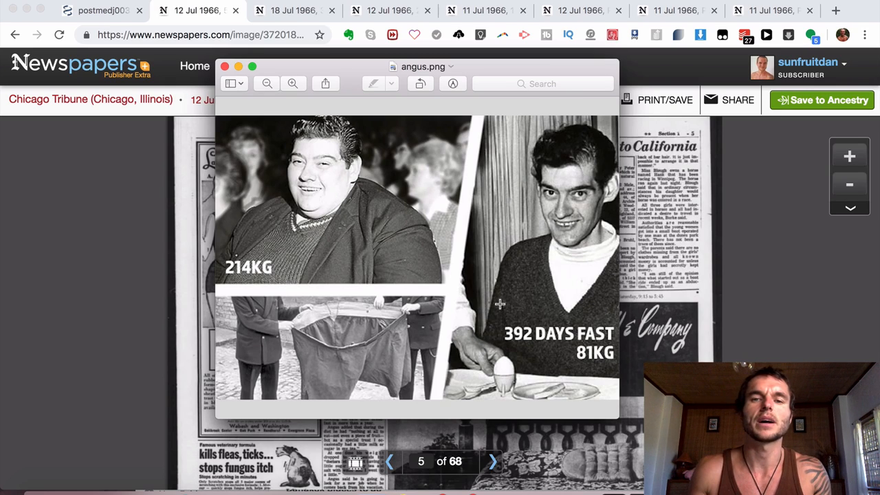
{"action": "mouse_move", "coordinate": [495, 305]}
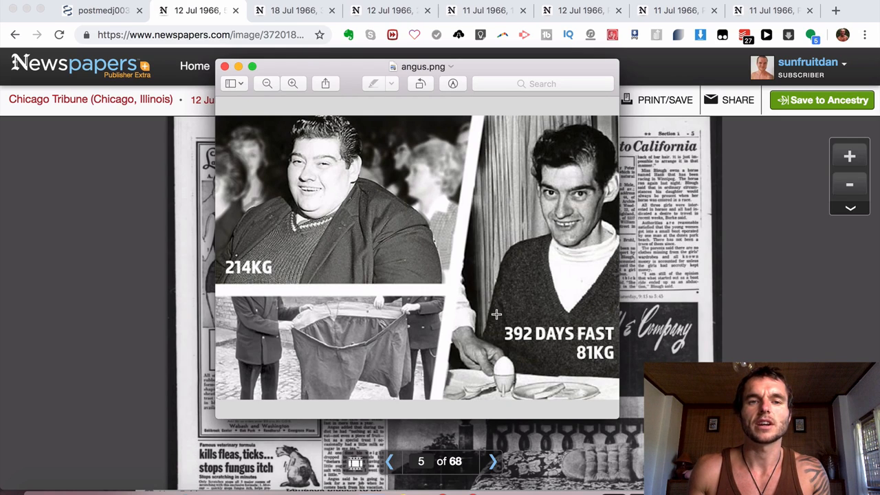
{"action": "mouse_move", "coordinate": [236, 241]}
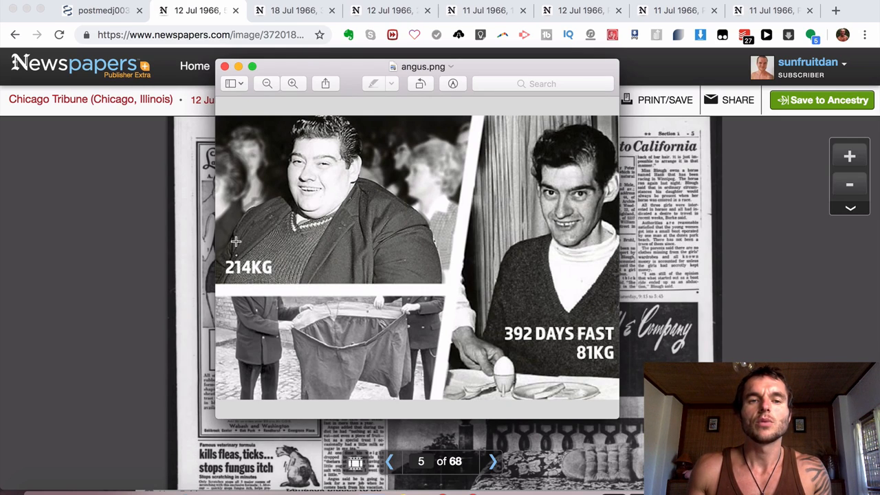
{"action": "mouse_move", "coordinate": [306, 232]}
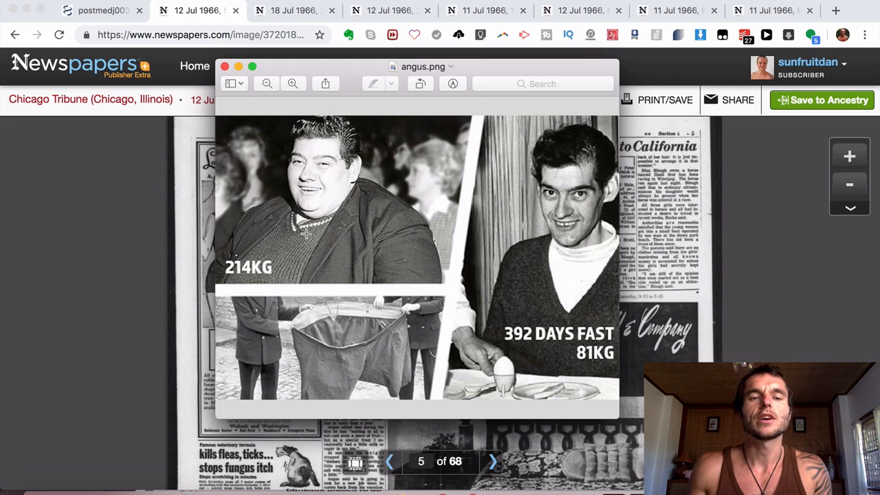
{"action": "mouse_move", "coordinate": [309, 260]}
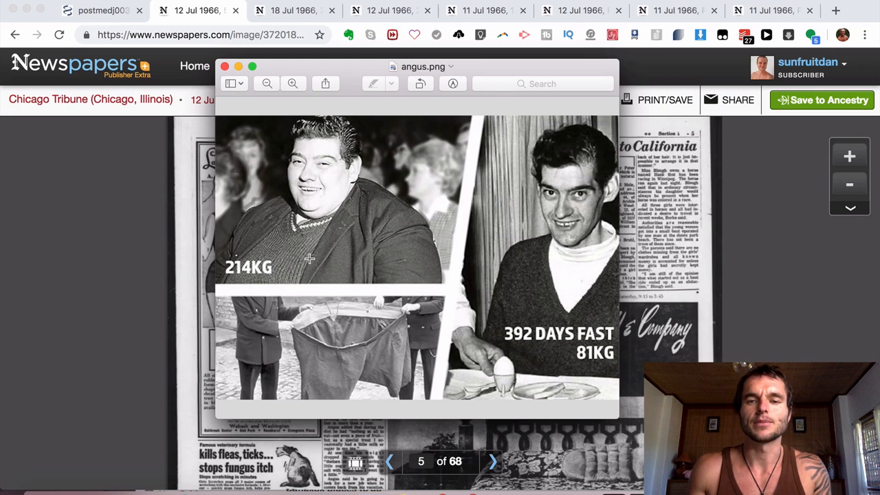
{"action": "mouse_move", "coordinate": [546, 215]}
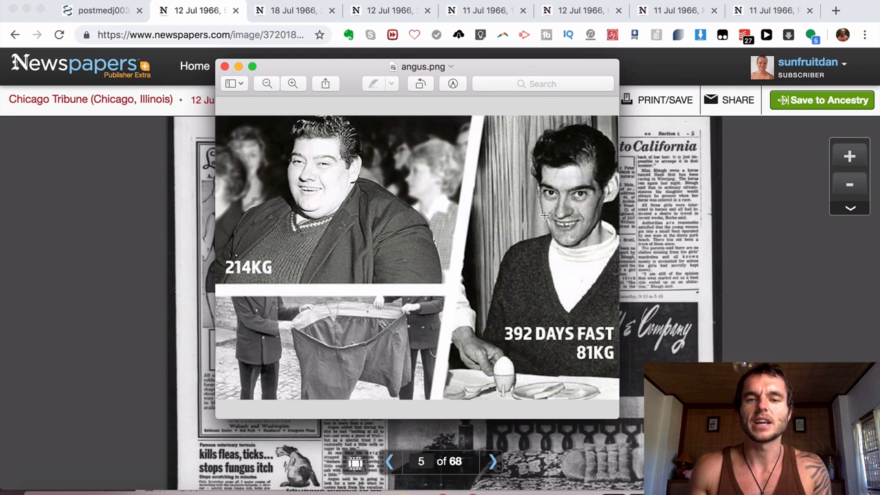
{"action": "mouse_move", "coordinate": [573, 263]}
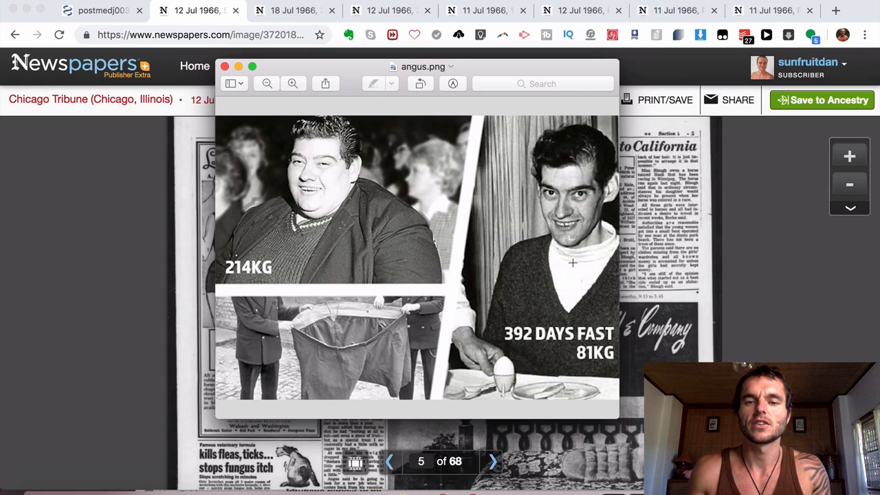
{"action": "mouse_move", "coordinate": [567, 396]}
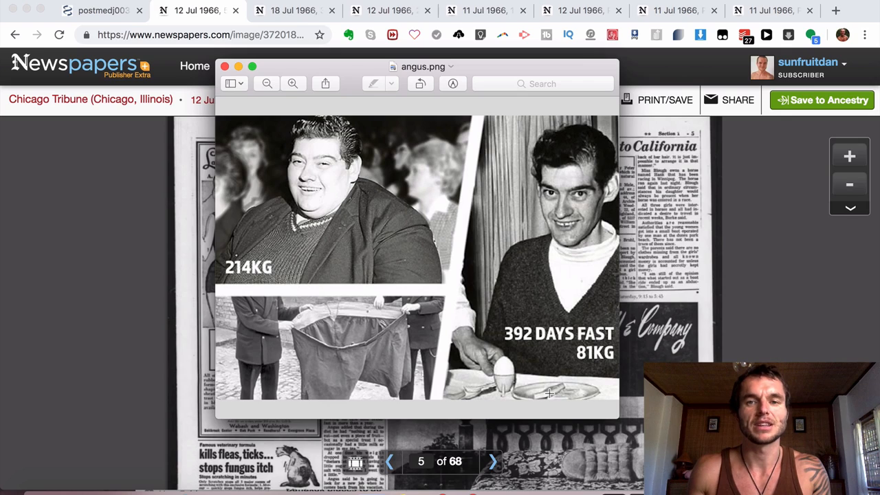
{"action": "mouse_move", "coordinate": [548, 387]}
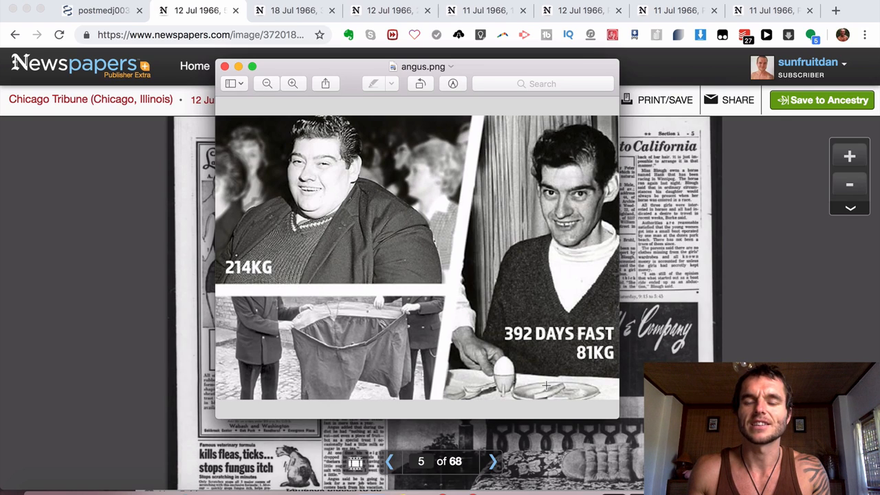
{"action": "mouse_move", "coordinate": [495, 356]}
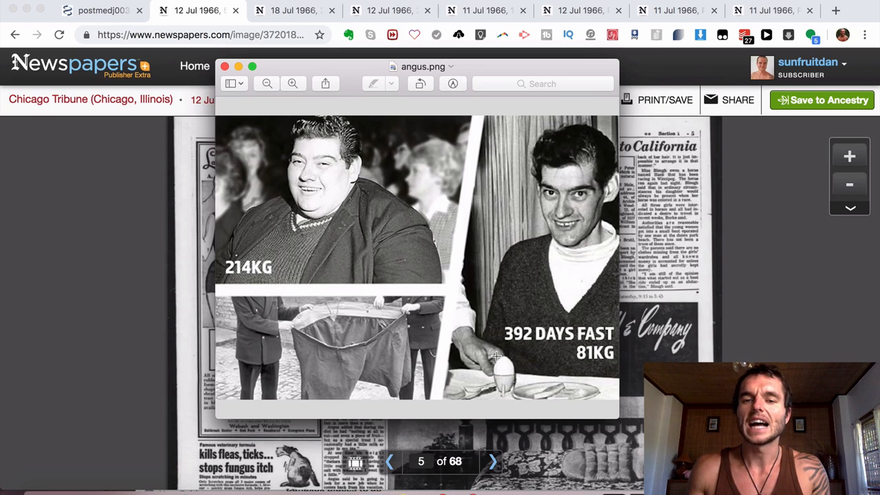
{"action": "mouse_move", "coordinate": [597, 358]}
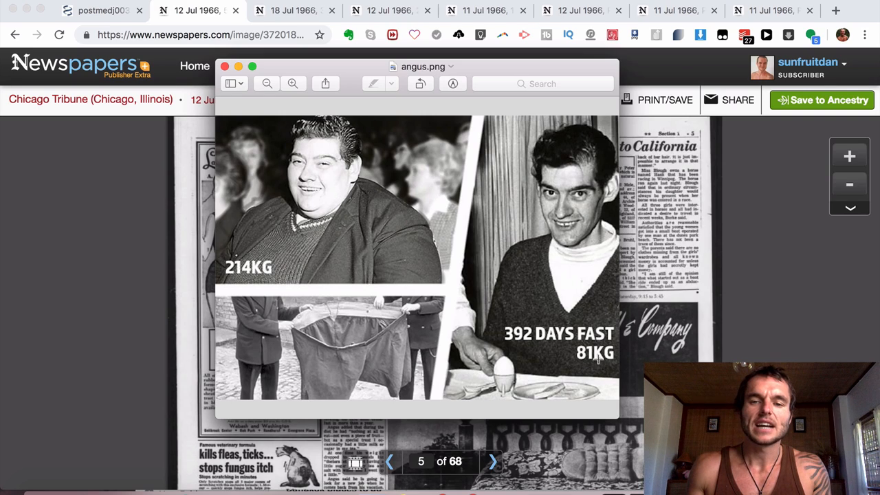
{"action": "mouse_move", "coordinate": [547, 297]}
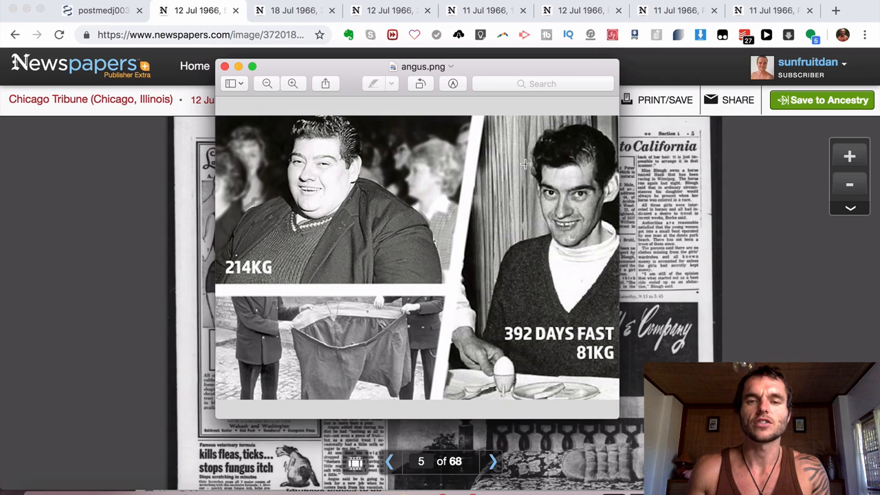
{"action": "mouse_move", "coordinate": [549, 227]}
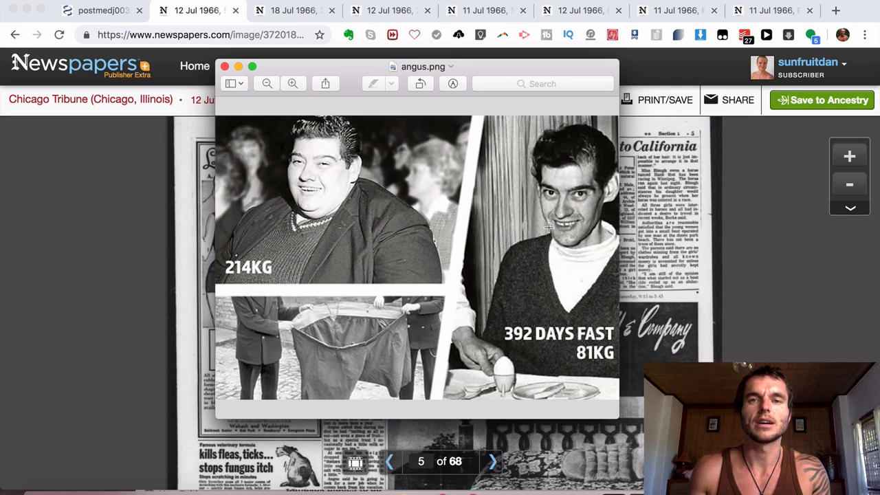
{"action": "mouse_move", "coordinate": [566, 181]}
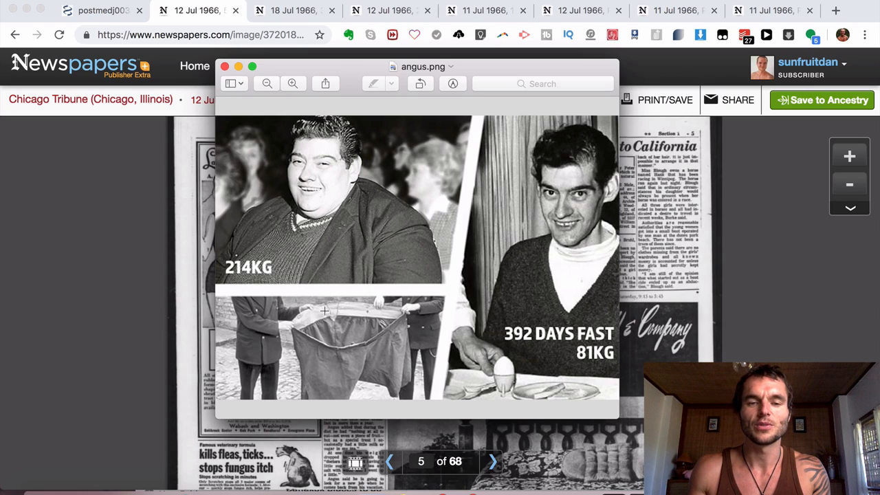
{"action": "mouse_move", "coordinate": [347, 339]}
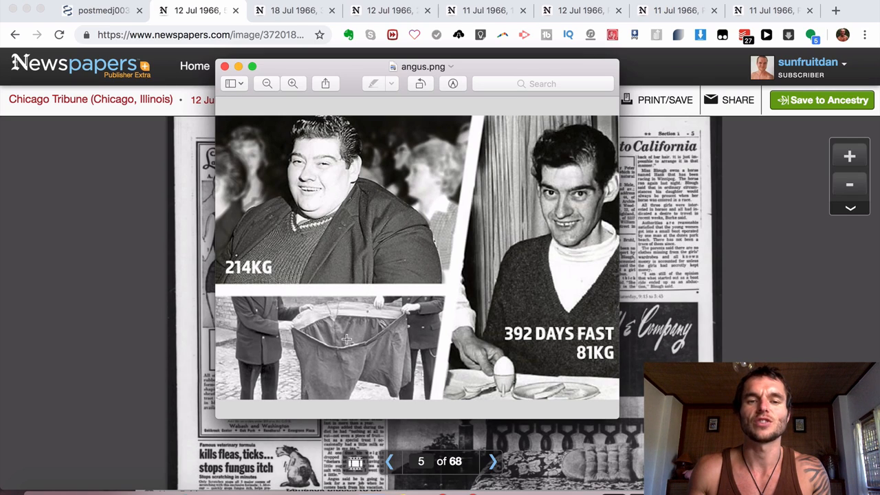
{"action": "mouse_move", "coordinate": [337, 328]}
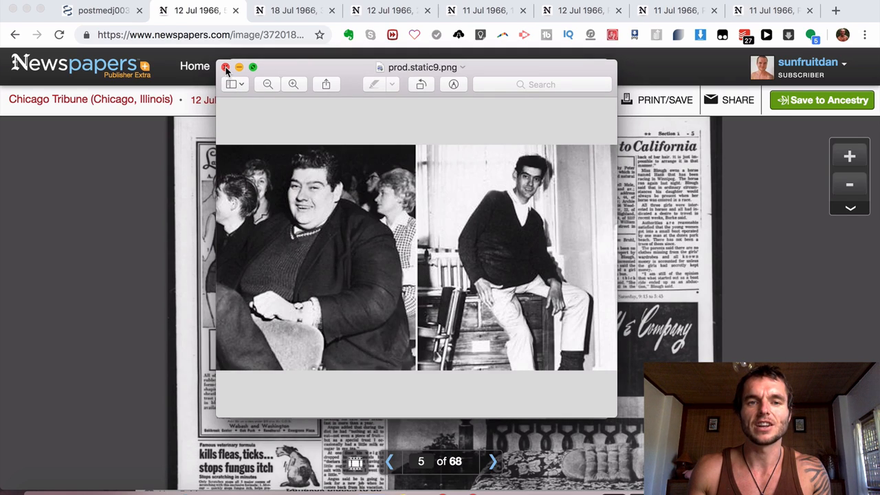
{"action": "mouse_move", "coordinate": [312, 262]}
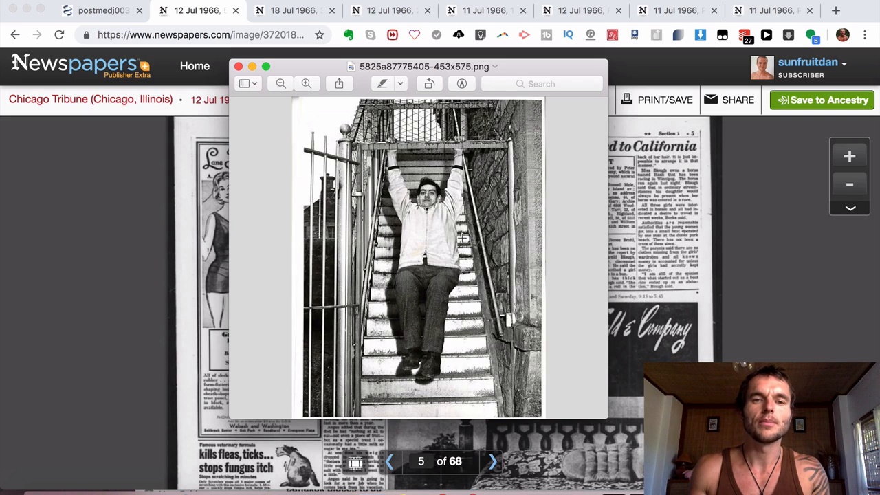
{"action": "mouse_move", "coordinate": [468, 218]}
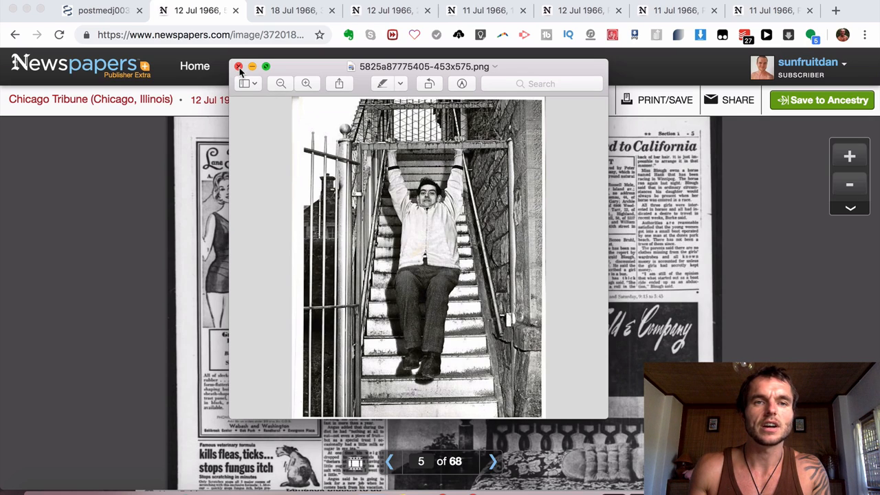
Close the stairs photo to reveal the 'Scot Eats His 1st Solid Food' article
{"action": "left_click", "coordinate": [240, 67]}
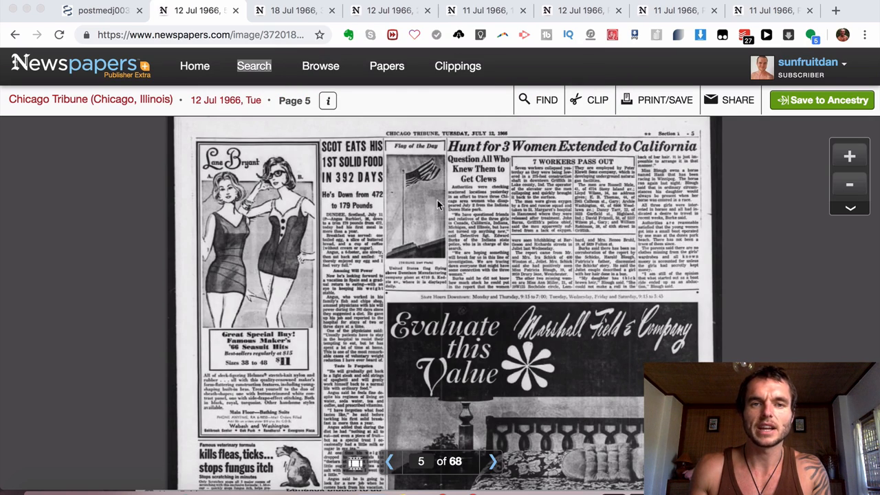
{"action": "mouse_move", "coordinate": [392, 290]}
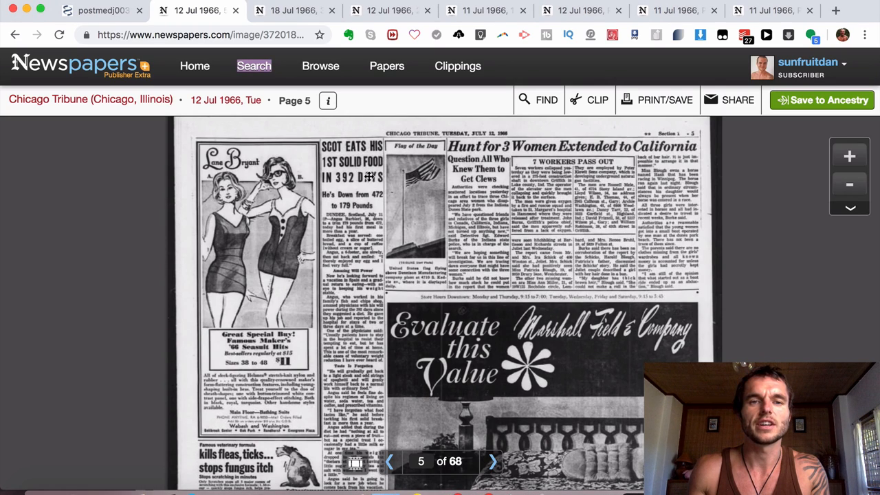
{"action": "mouse_move", "coordinate": [771, 165]}
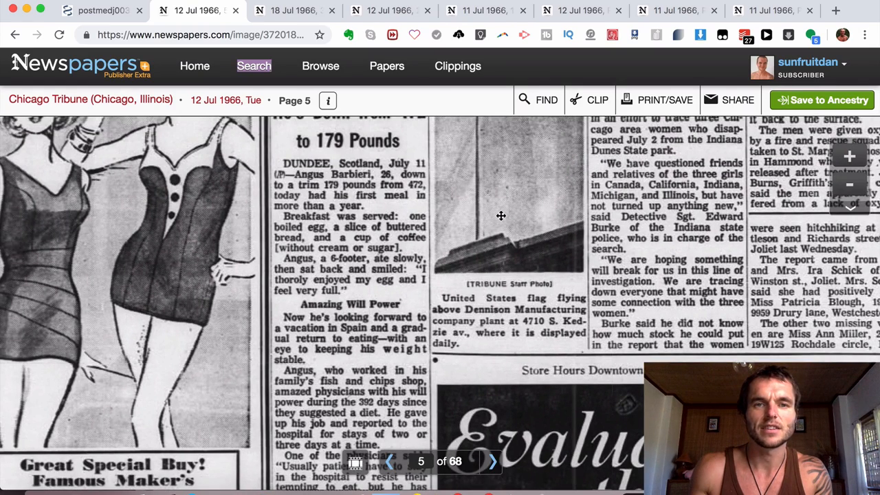
Scroll the Dundee article from 'Amazing Will Power' down to 'Taste Is Forgotten'
{"action": "scroll", "scroll_direction": "down", "scroll_amount": 3}
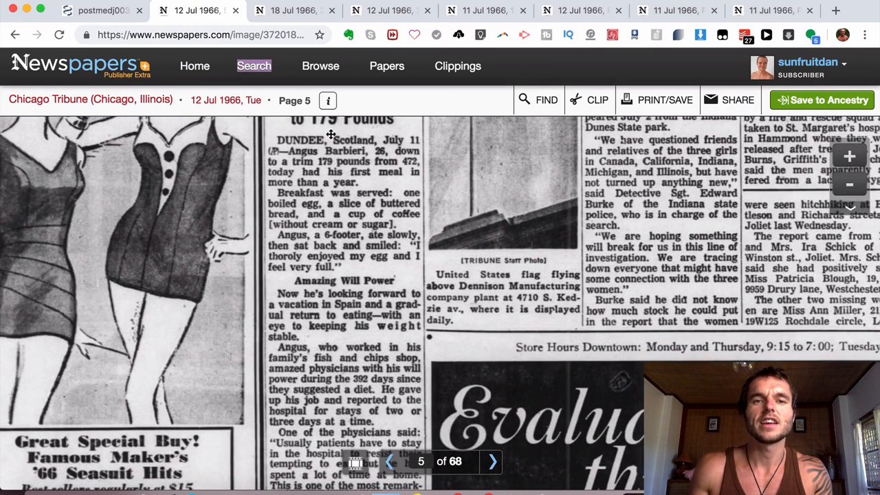
{"action": "mouse_move", "coordinate": [311, 160]}
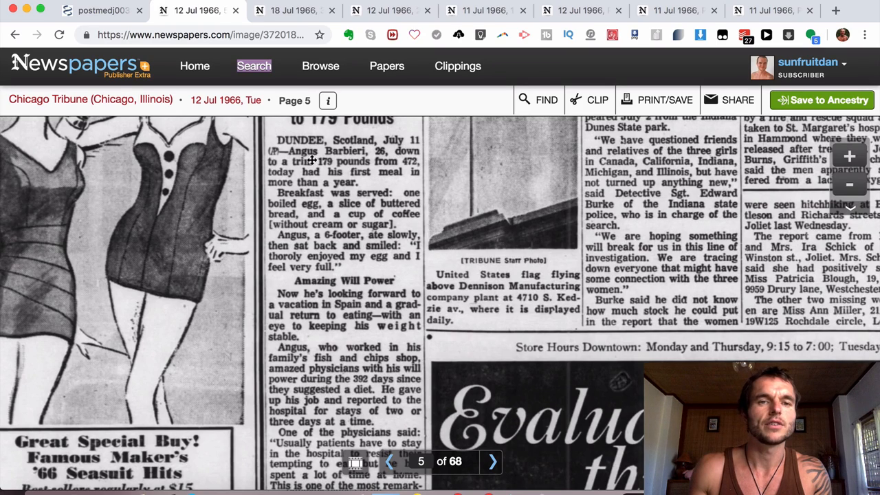
{"action": "mouse_move", "coordinate": [386, 159]}
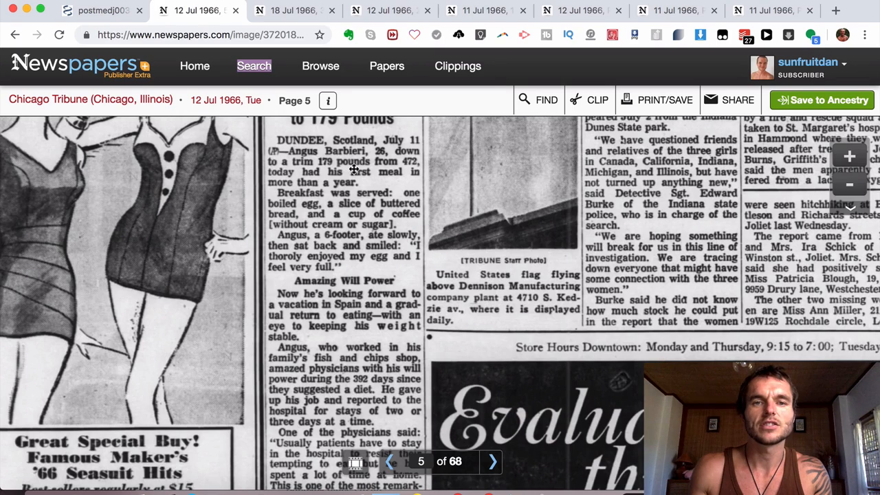
{"action": "mouse_move", "coordinate": [296, 182]}
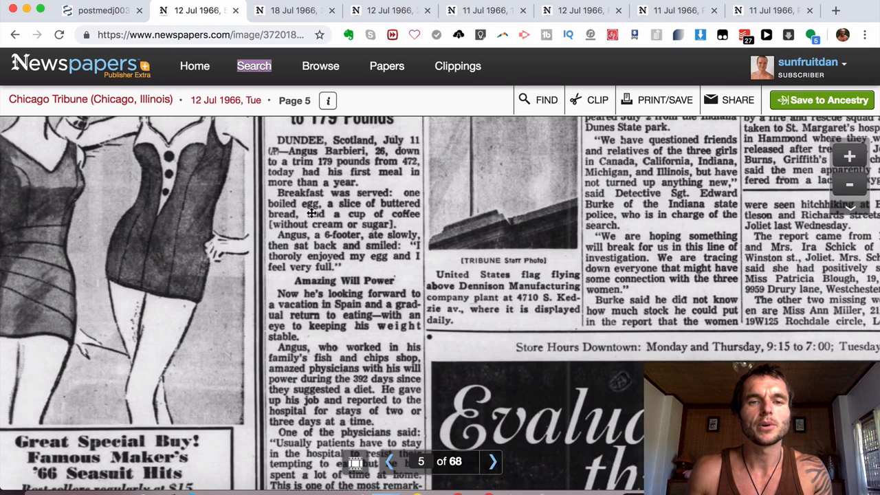
{"action": "mouse_move", "coordinate": [390, 217]}
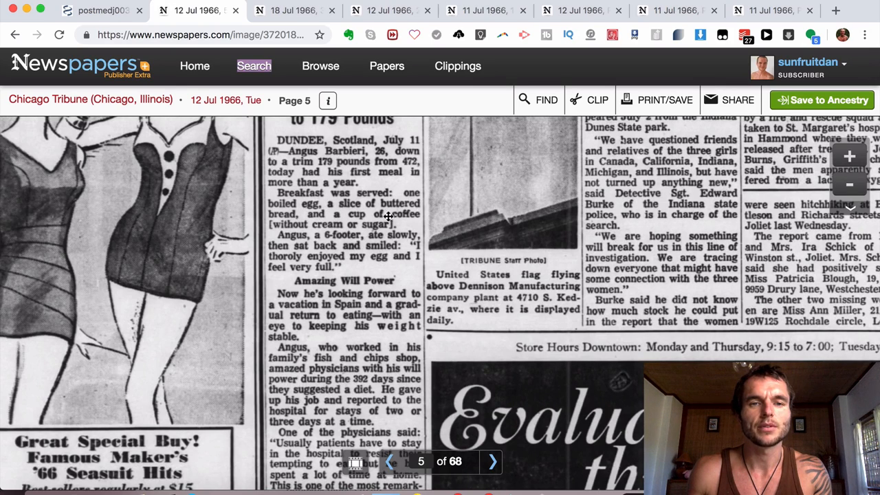
{"action": "mouse_move", "coordinate": [300, 227]}
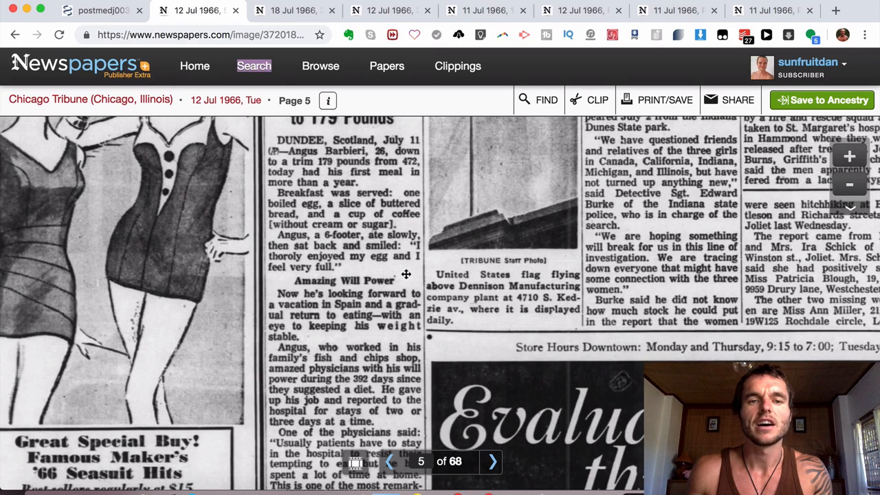
{"action": "mouse_move", "coordinate": [376, 267]}
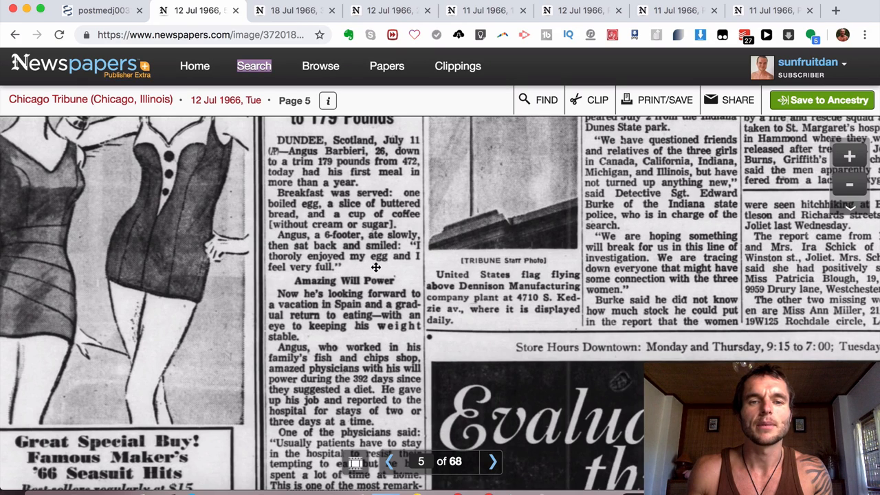
{"action": "scroll", "scroll_direction": "down", "scroll_amount": 3}
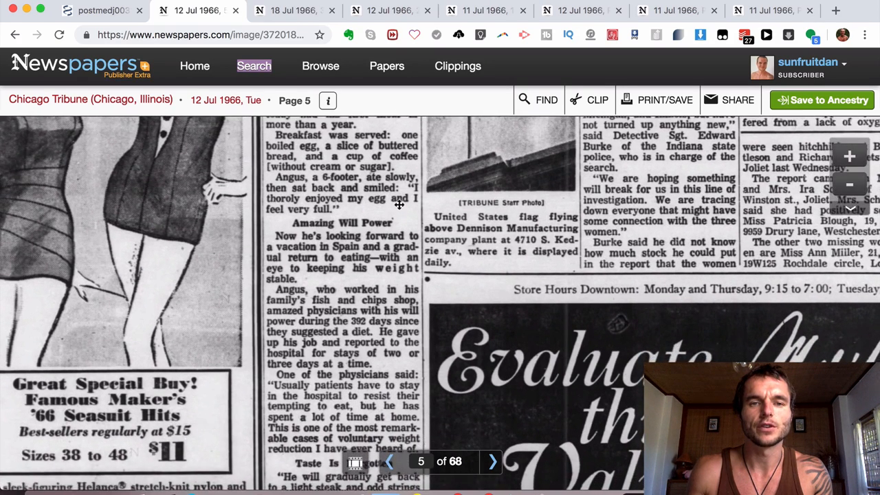
{"action": "scroll", "scroll_direction": "down", "scroll_amount": 3}
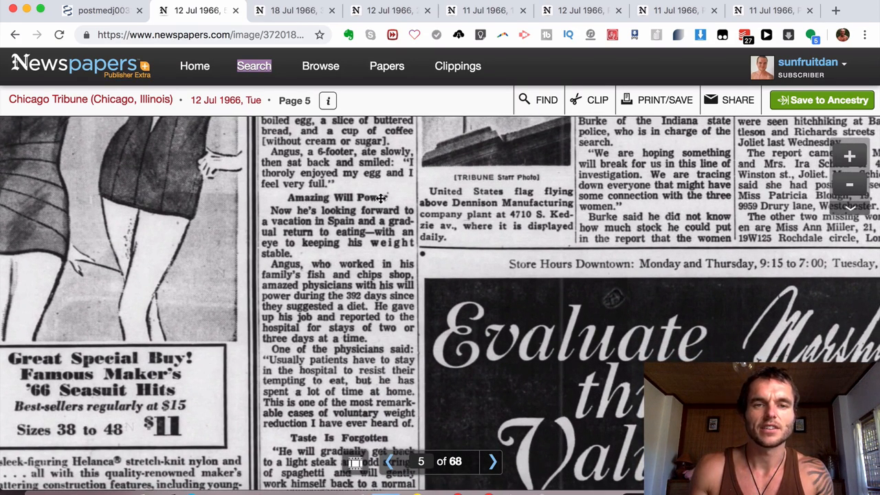
{"action": "mouse_move", "coordinate": [299, 220]}
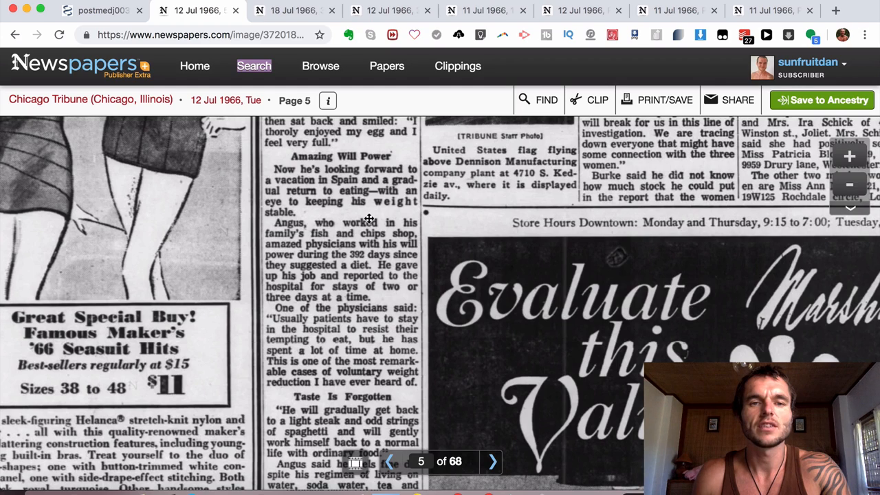
{"action": "mouse_move", "coordinate": [384, 265]}
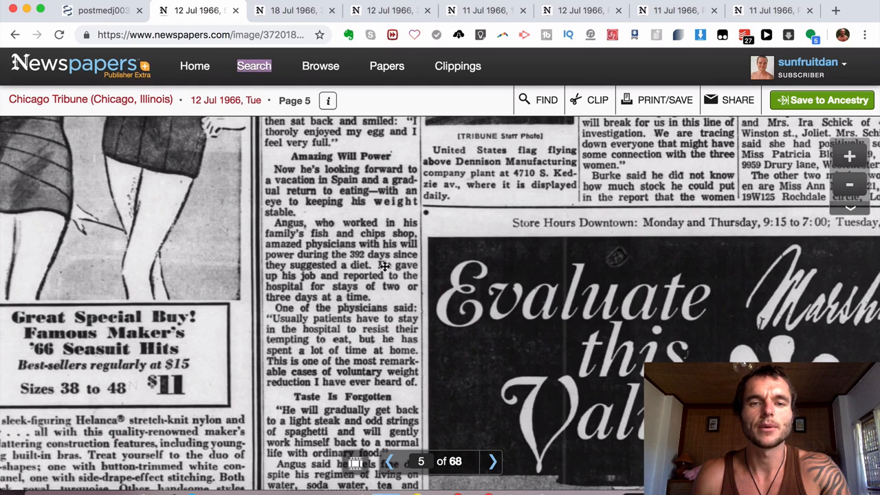
Scroll through the Angus article's closing paragraphs to the fish and chips shop sale
{"action": "scroll", "scroll_direction": "down", "scroll_amount": 3}
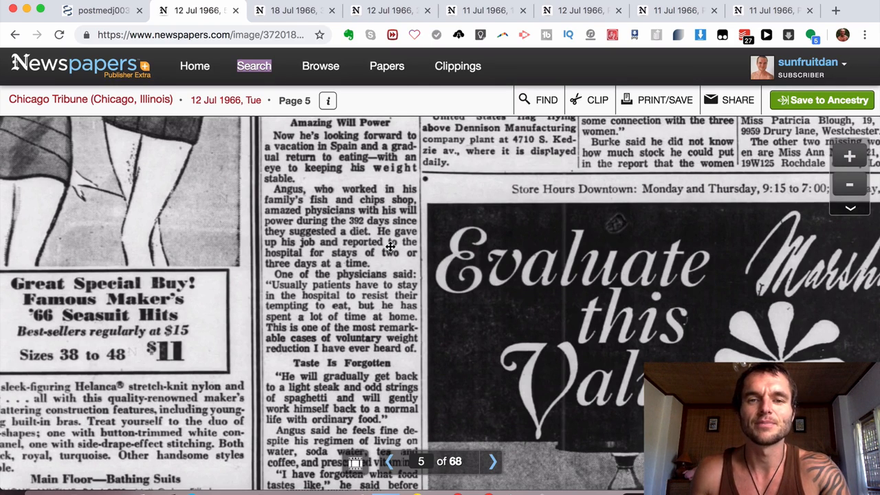
{"action": "mouse_move", "coordinate": [392, 246]}
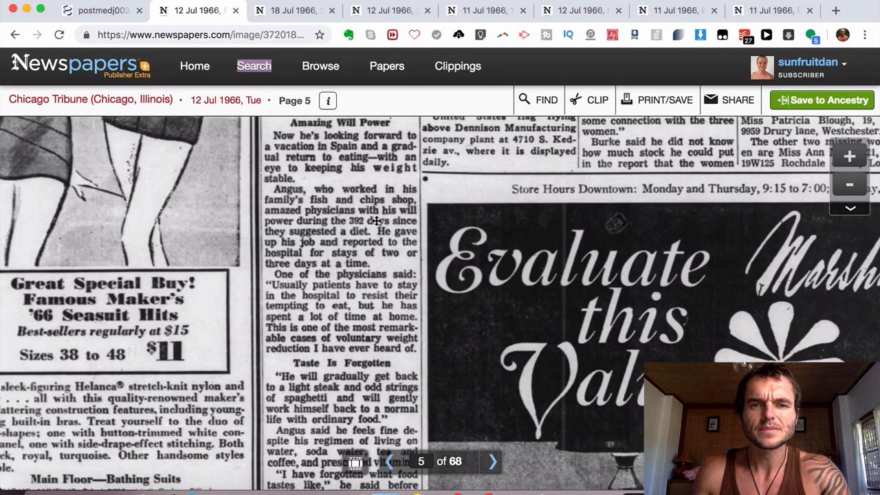
{"action": "mouse_move", "coordinate": [371, 213]}
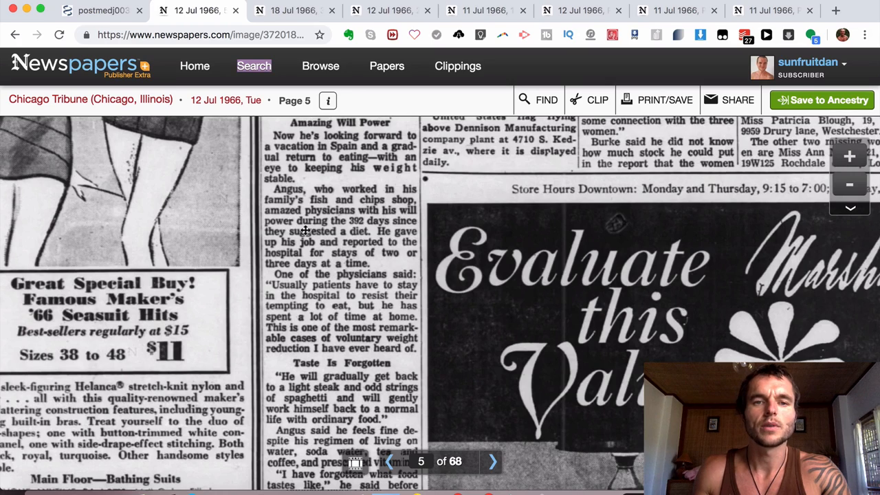
{"action": "mouse_move", "coordinate": [294, 240]}
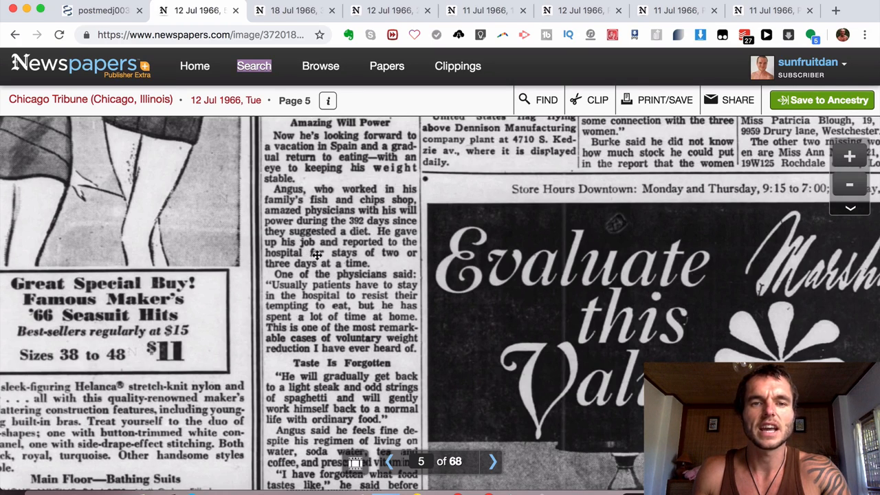
{"action": "scroll", "scroll_direction": "down", "scroll_amount": 3}
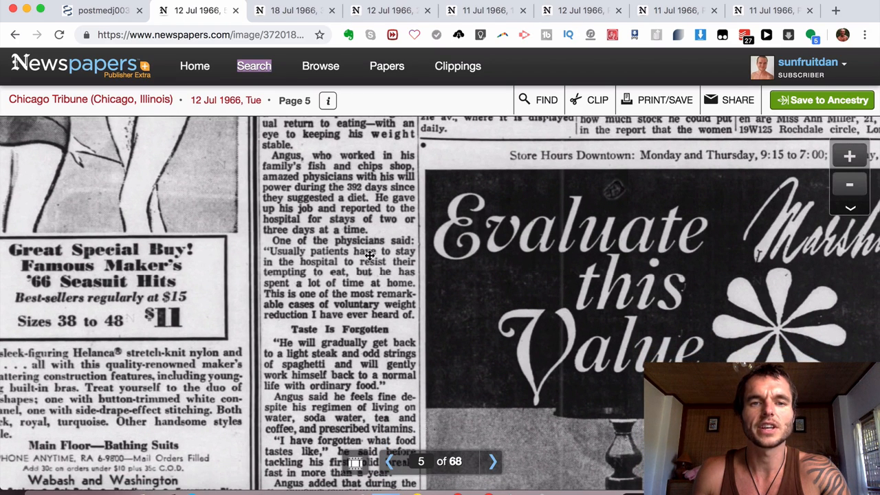
{"action": "scroll", "scroll_direction": "down", "scroll_amount": 3}
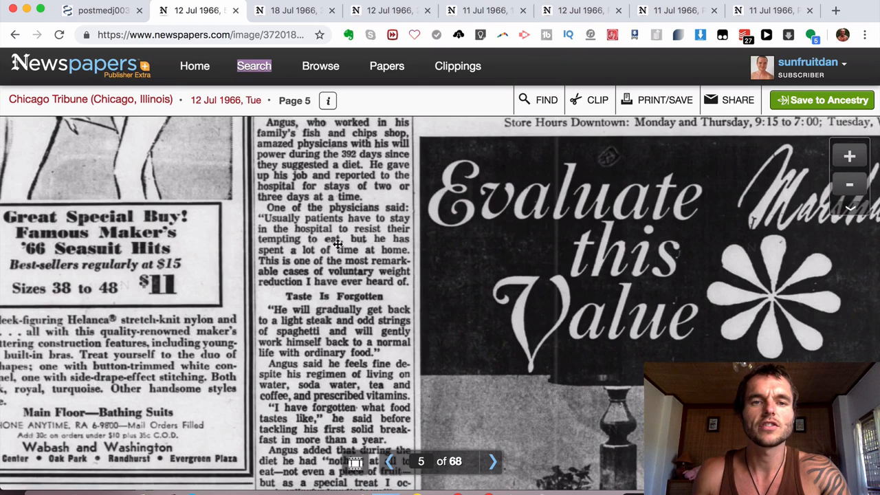
{"action": "mouse_move", "coordinate": [389, 237]}
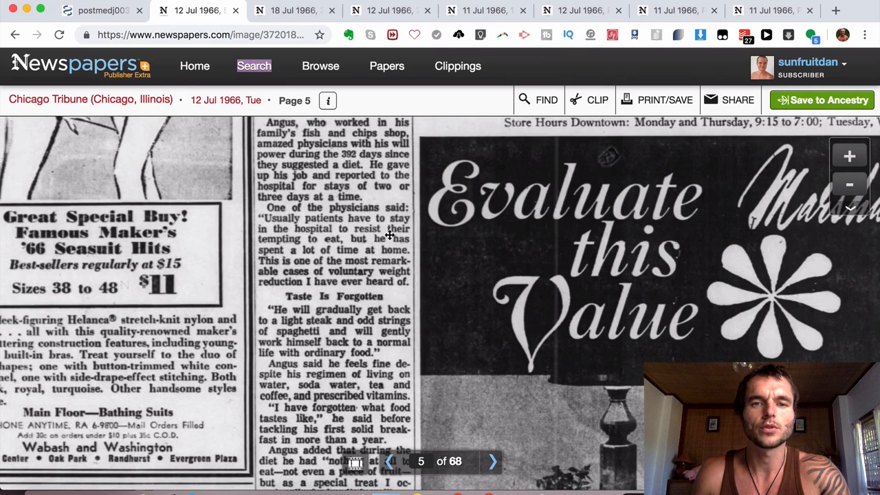
{"action": "mouse_move", "coordinate": [337, 246]}
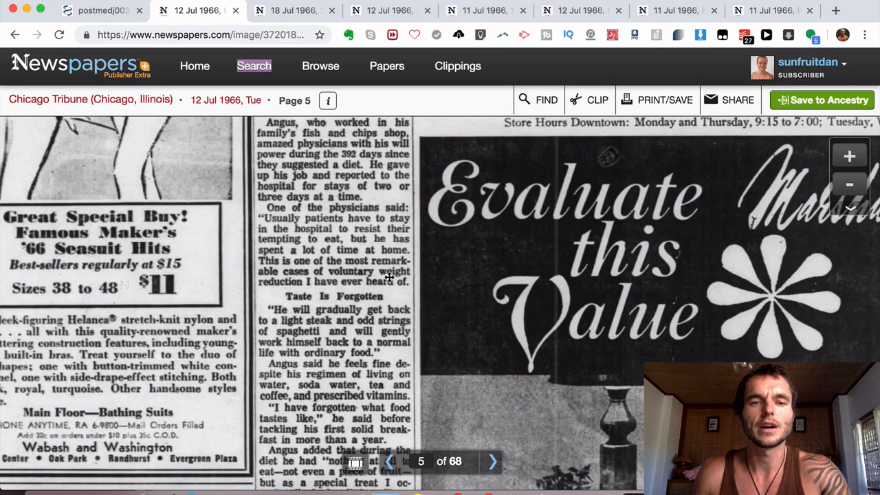
{"action": "scroll", "scroll_direction": "down", "scroll_amount": 3}
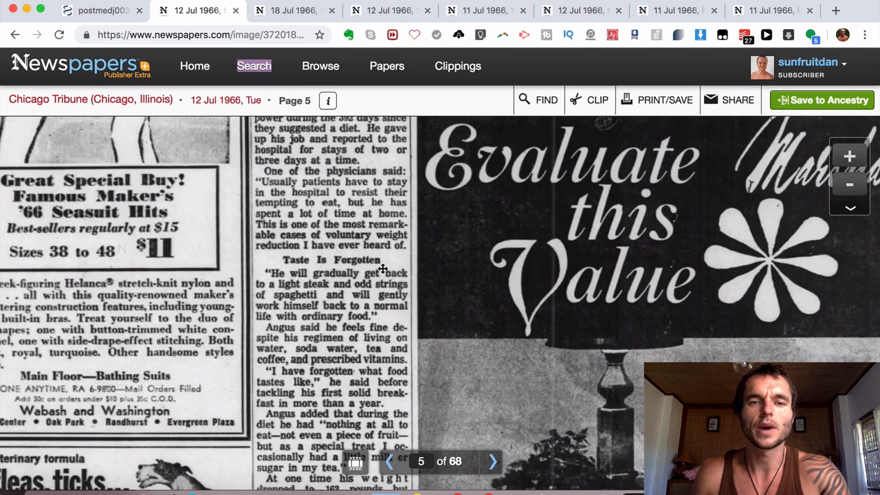
{"action": "scroll", "scroll_direction": "down", "scroll_amount": 3}
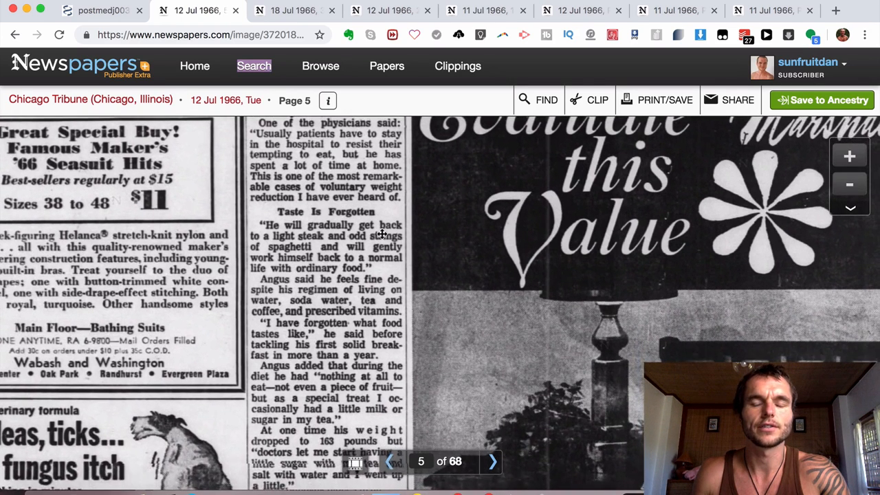
{"action": "scroll", "scroll_direction": "down", "scroll_amount": 3}
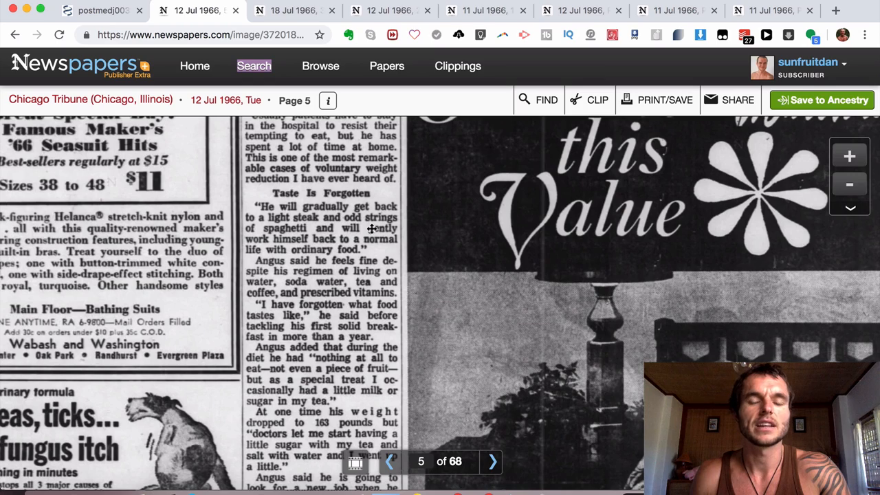
{"action": "mouse_move", "coordinate": [295, 220]}
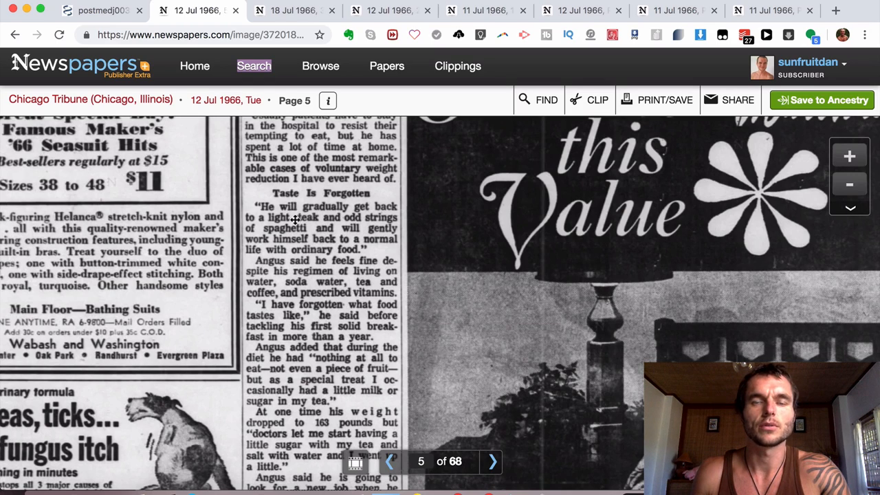
{"action": "mouse_move", "coordinate": [288, 198]}
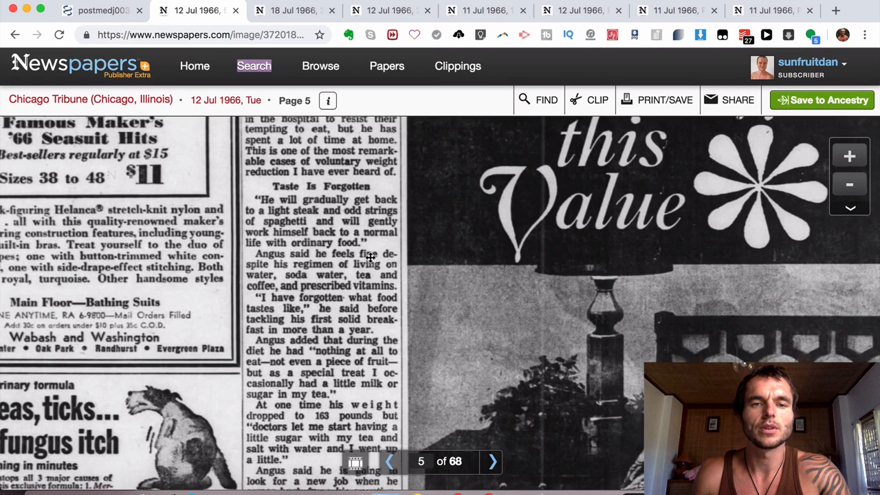
{"action": "scroll", "scroll_direction": "down", "scroll_amount": 3}
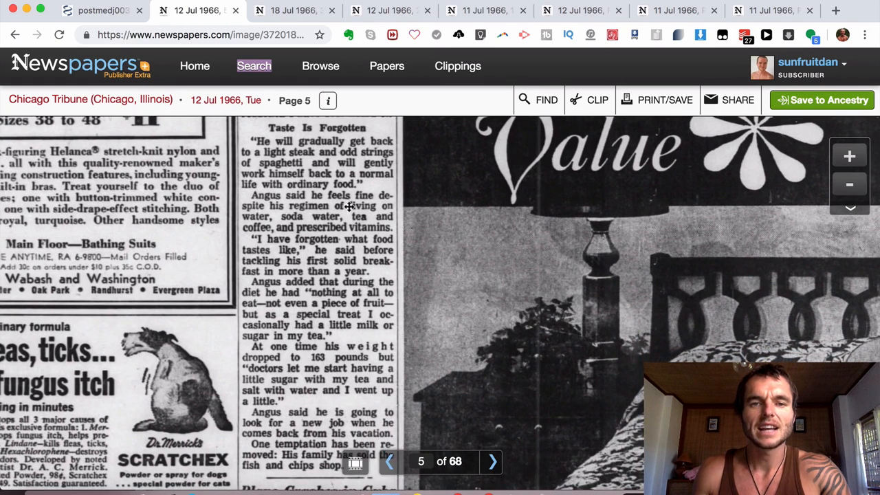
{"action": "mouse_move", "coordinate": [371, 210]}
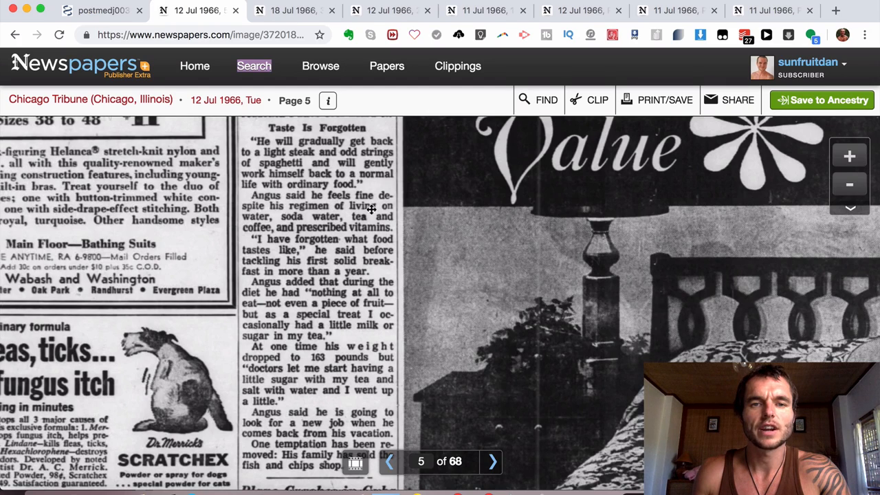
{"action": "mouse_move", "coordinate": [313, 220]}
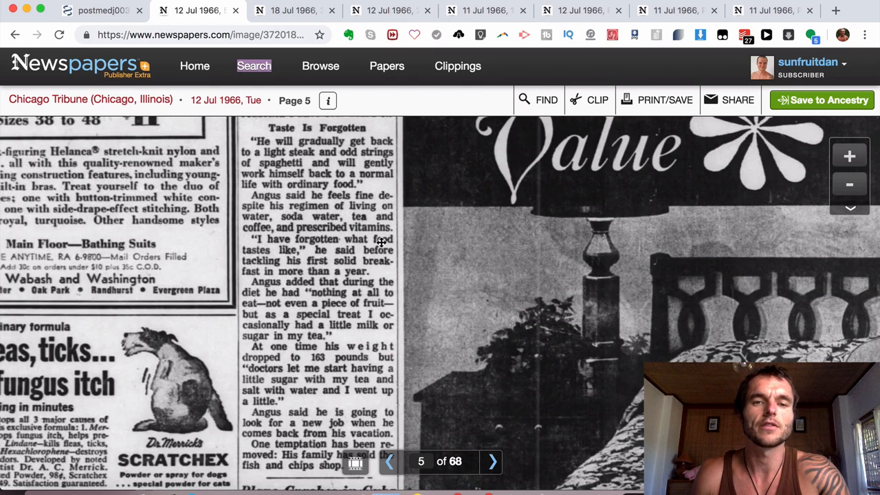
{"action": "scroll", "scroll_direction": "down", "scroll_amount": 3}
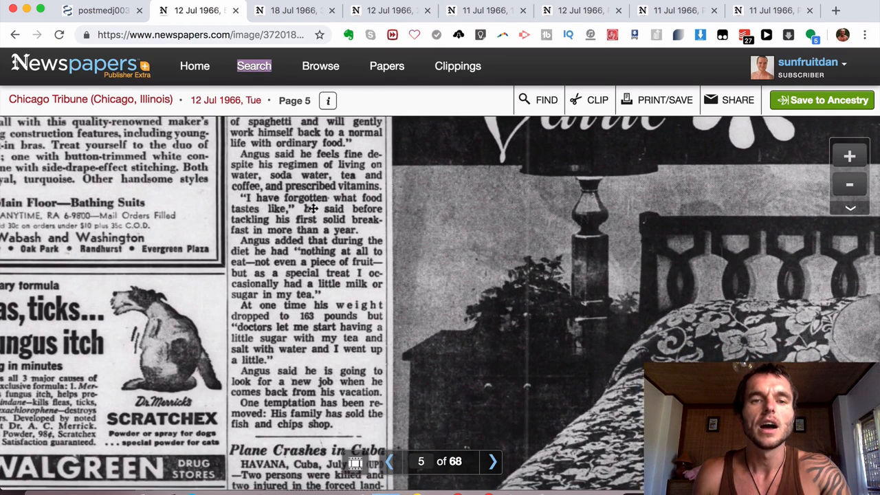
{"action": "mouse_move", "coordinate": [351, 211]}
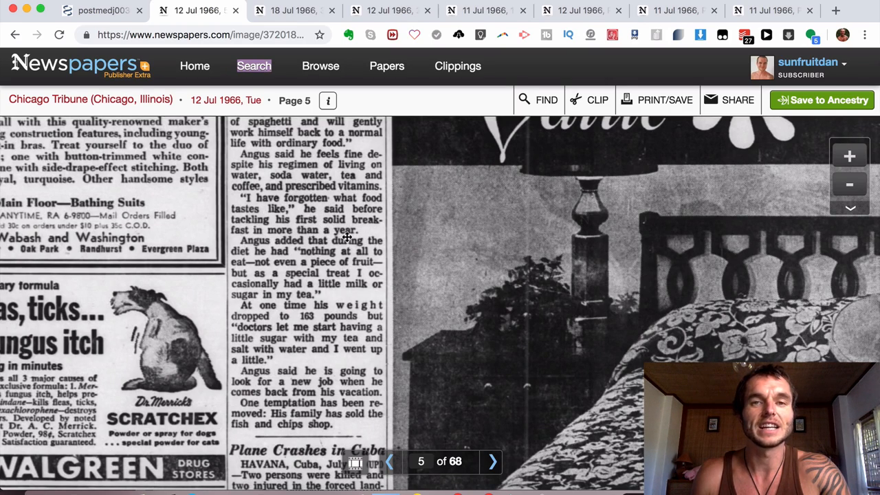
{"action": "scroll", "scroll_direction": "down", "scroll_amount": 3}
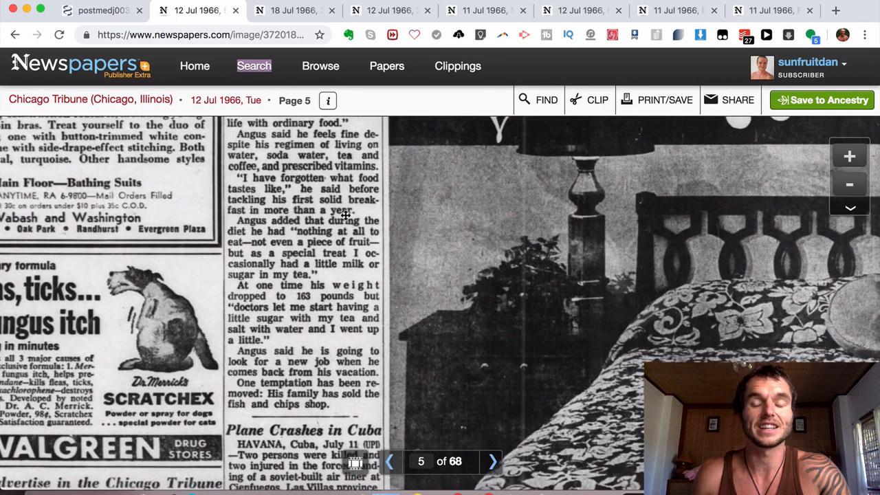
{"action": "scroll", "scroll_direction": "down", "scroll_amount": 3}
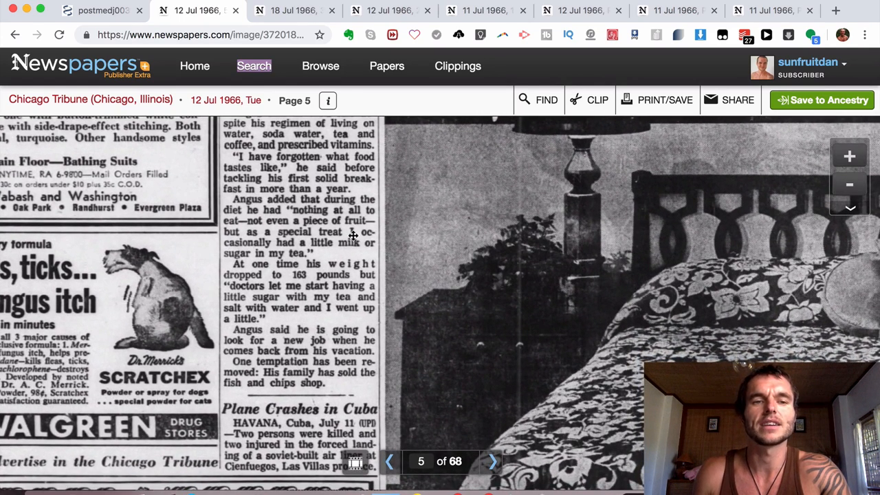
{"action": "mouse_move", "coordinate": [356, 234]}
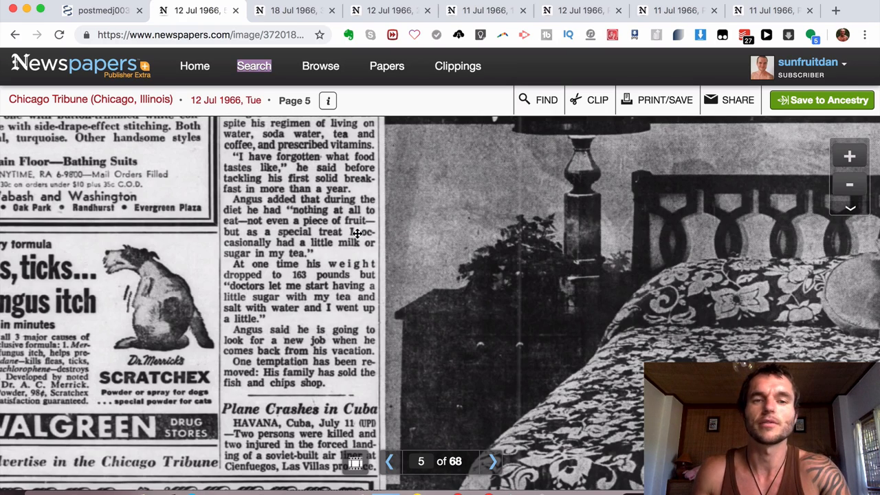
{"action": "mouse_move", "coordinate": [355, 242]}
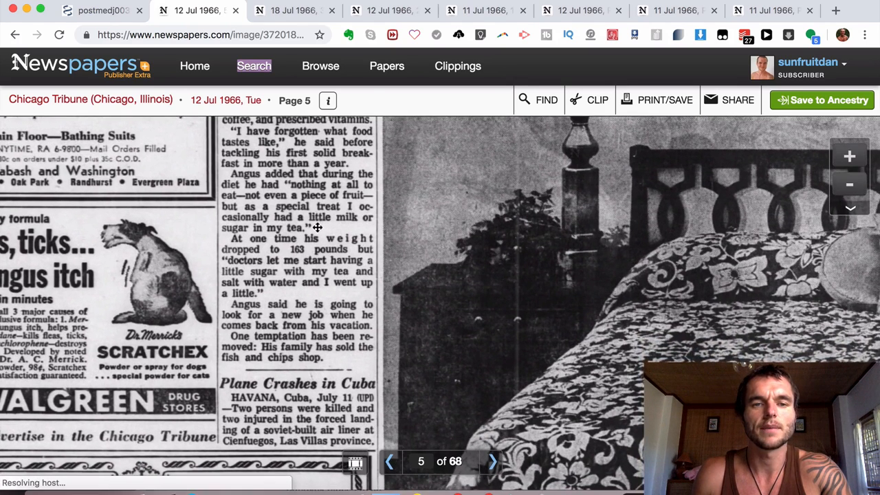
{"action": "mouse_move", "coordinate": [305, 256]}
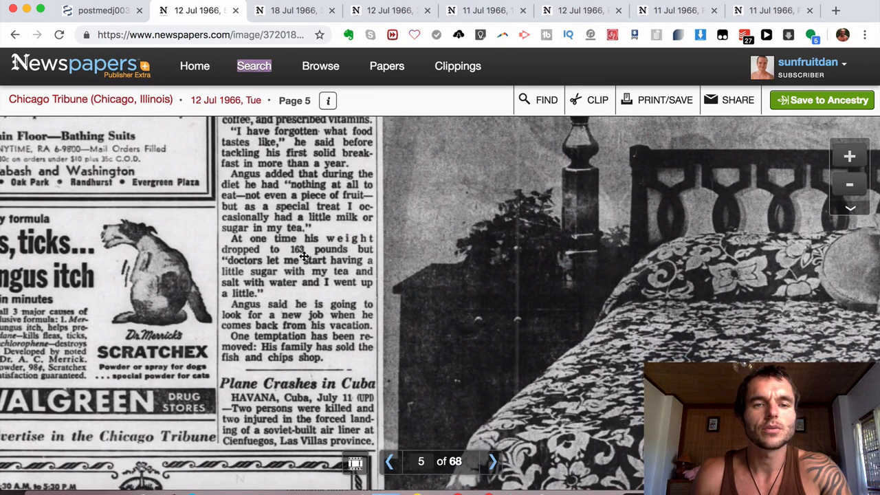
{"action": "mouse_move", "coordinate": [280, 269]}
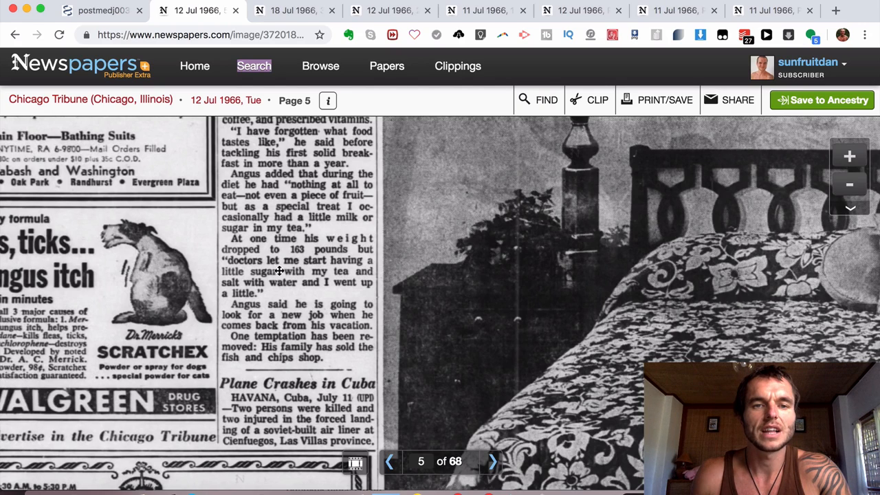
{"action": "mouse_move", "coordinate": [344, 276]}
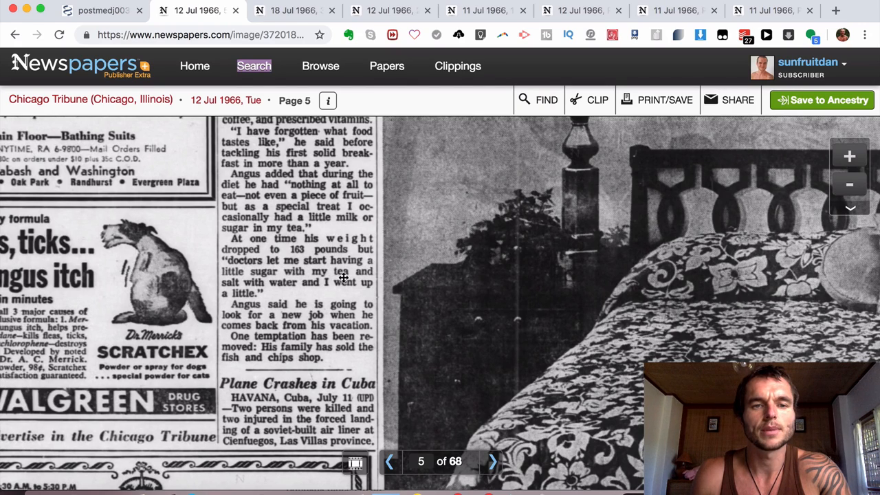
{"action": "mouse_move", "coordinate": [317, 284]}
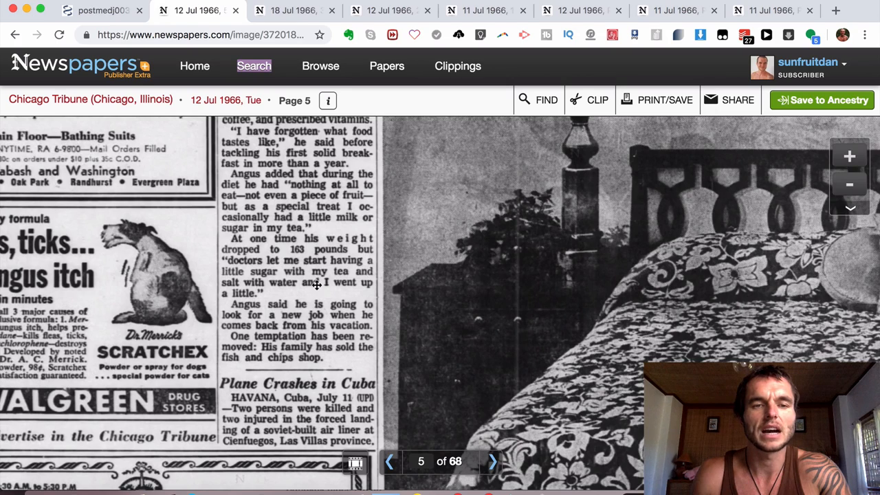
{"action": "scroll", "scroll_direction": "down", "scroll_amount": 3}
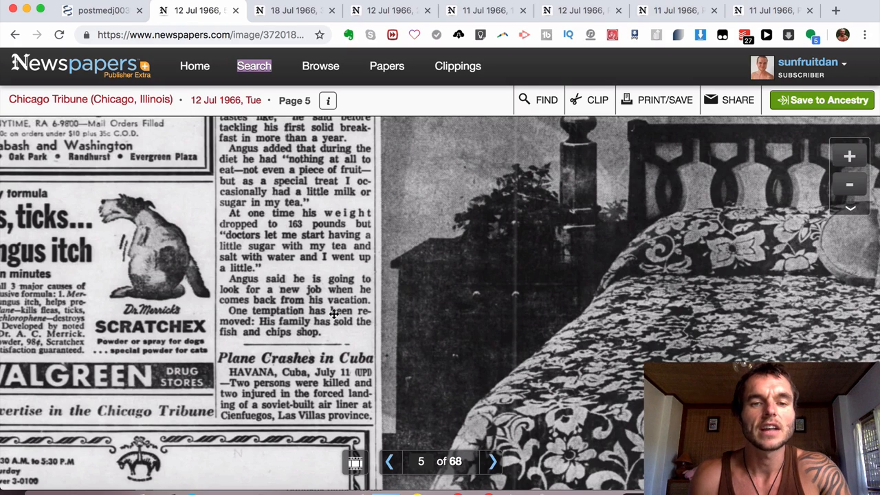
{"action": "mouse_move", "coordinate": [276, 332]}
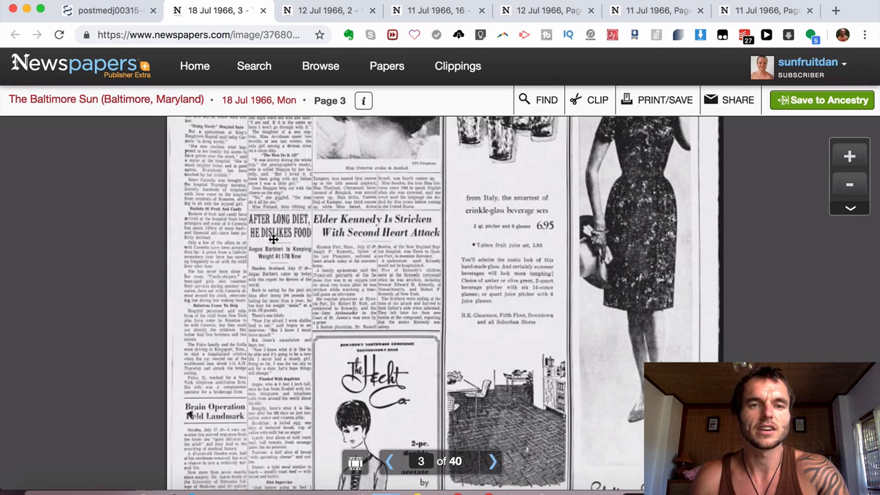
Close the Baltimore Sun, Lebanon Daily News and last remaining newspaper tabs
{"action": "left_click", "coordinate": [262, 10]}
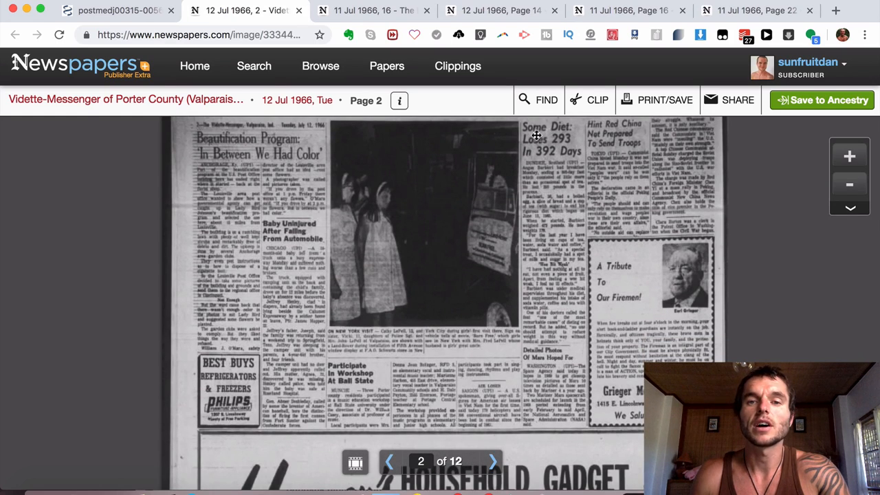
{"action": "mouse_move", "coordinate": [525, 151]}
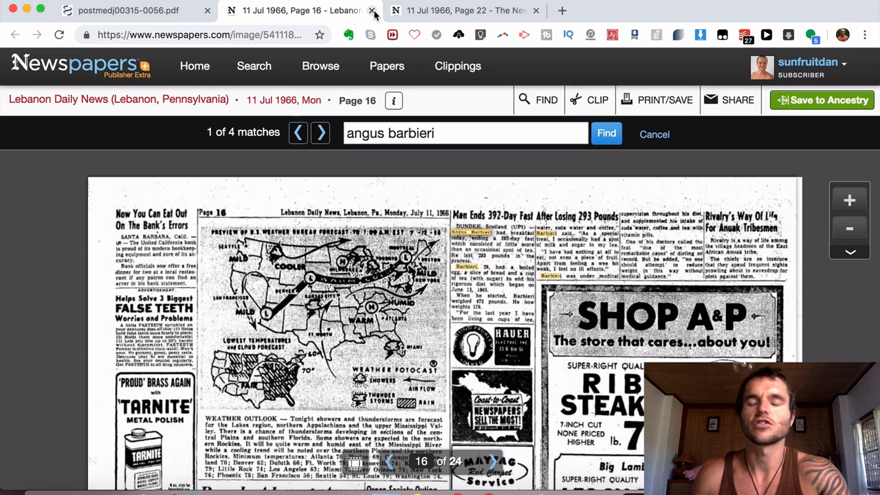
{"action": "left_click", "coordinate": [832, 65]}
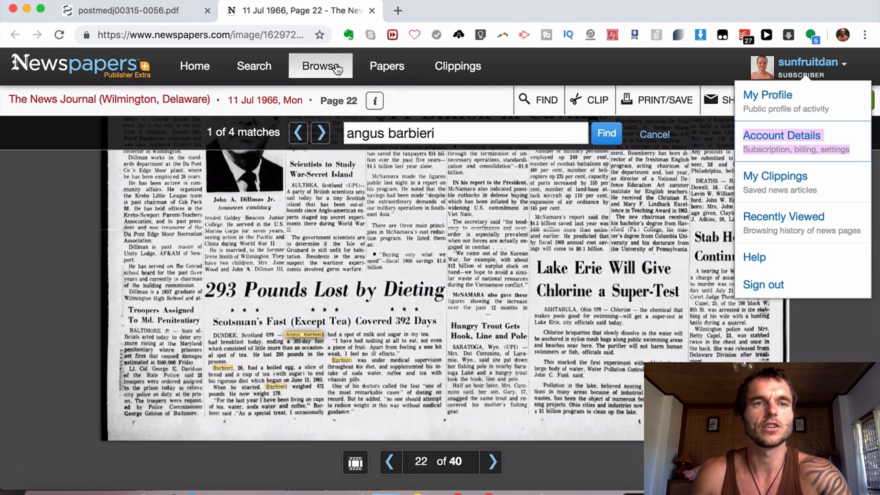
{"action": "left_click", "coordinate": [128, 10]}
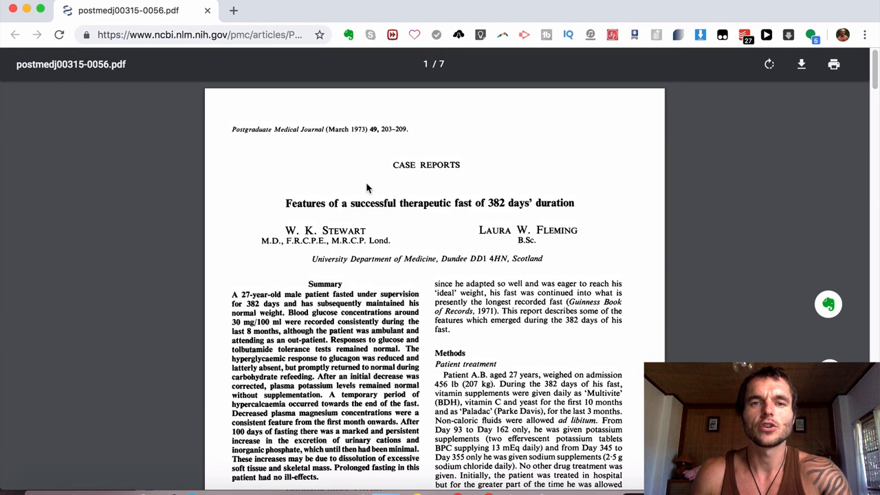
{"action": "mouse_move", "coordinate": [370, 258]}
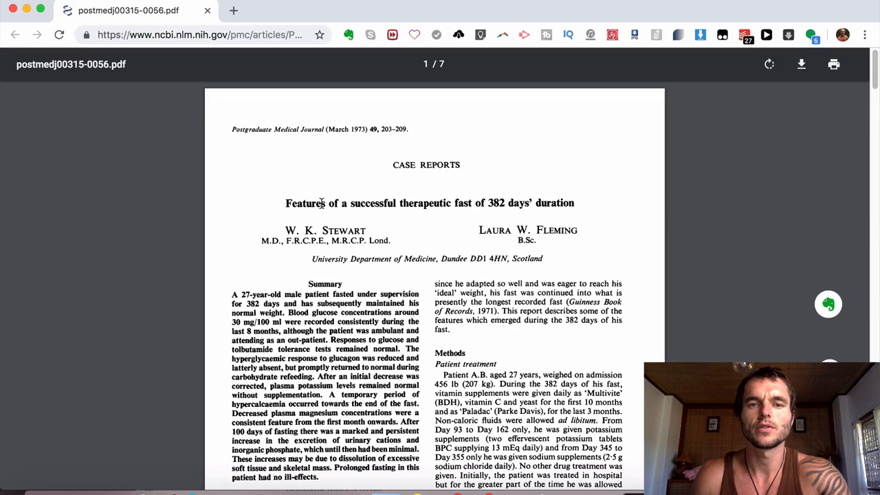
{"action": "mouse_move", "coordinate": [513, 195]}
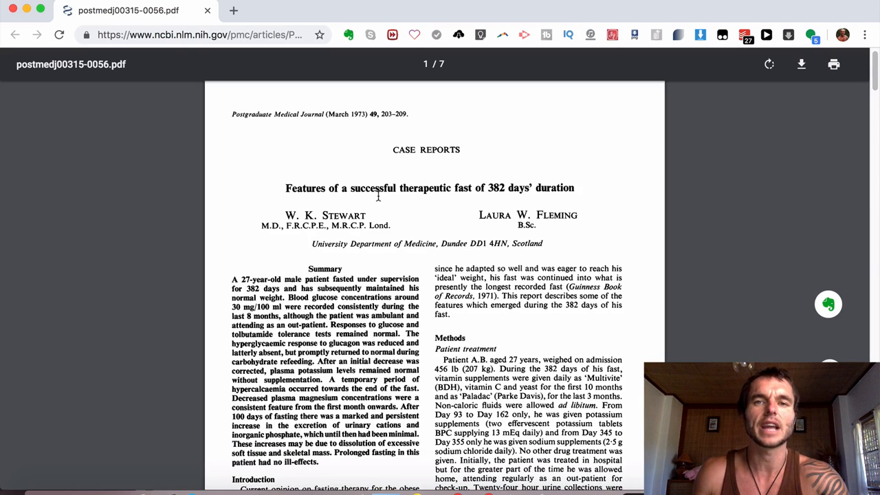
{"action": "scroll", "scroll_direction": "down", "scroll_amount": 3}
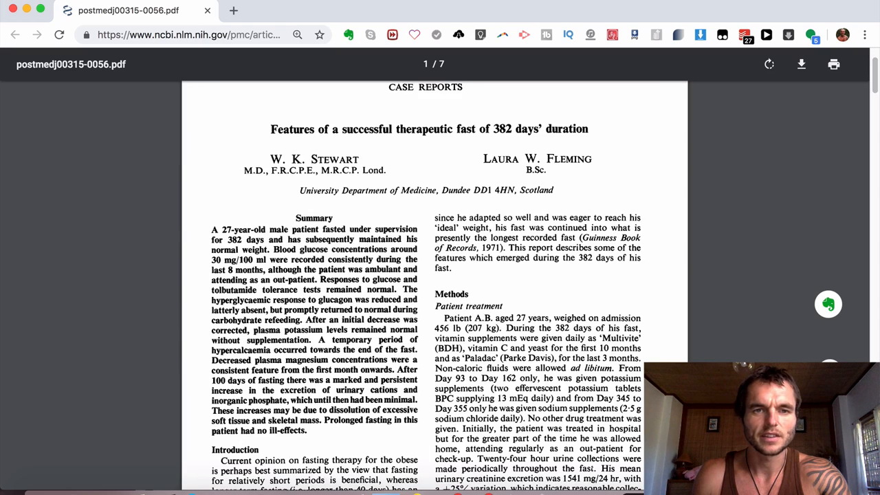
{"action": "scroll", "scroll_direction": "down", "scroll_amount": 3}
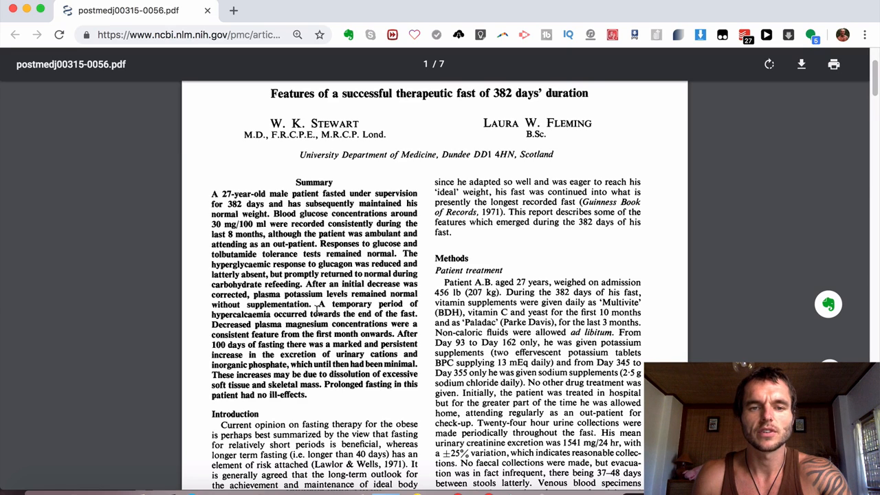
{"action": "scroll", "scroll_direction": "down", "scroll_amount": 3}
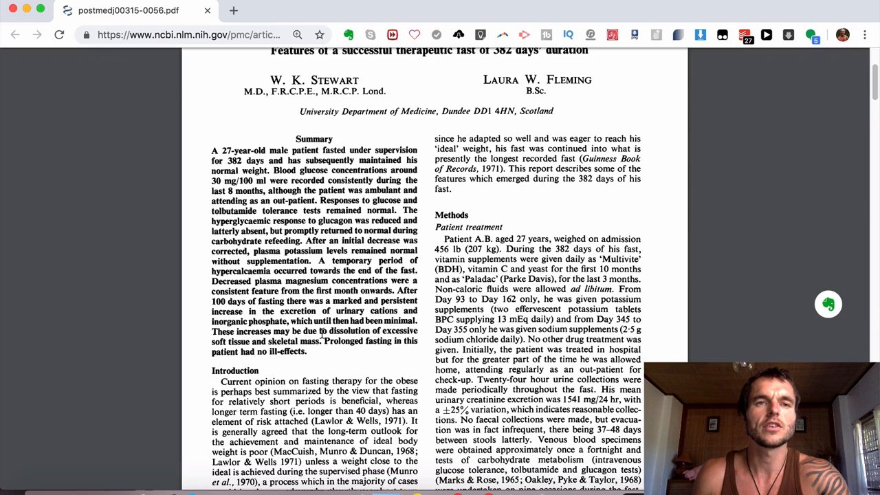
{"action": "scroll", "scroll_direction": "down", "scroll_amount": 3}
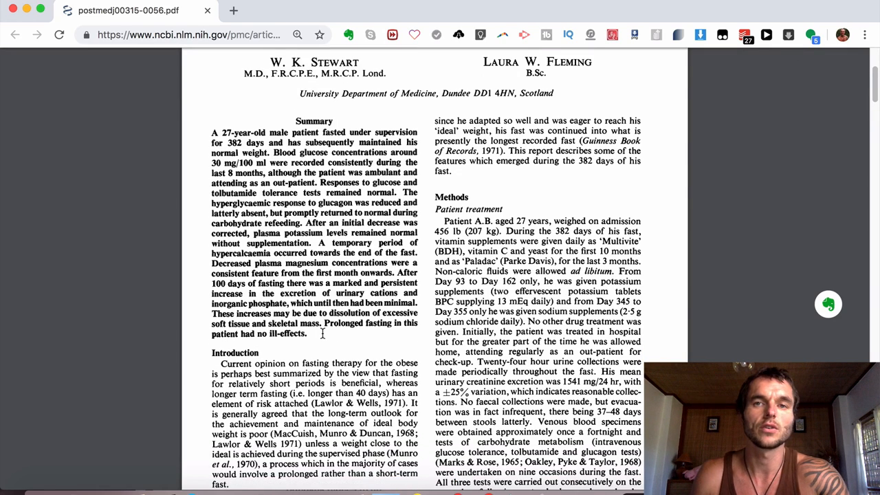
{"action": "scroll", "scroll_direction": "down", "scroll_amount": 3}
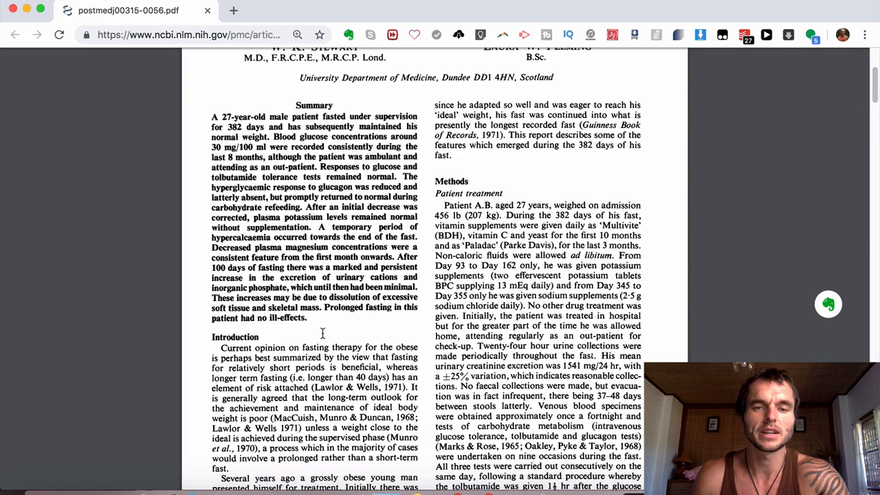
{"action": "scroll", "scroll_direction": "down", "scroll_amount": 3}
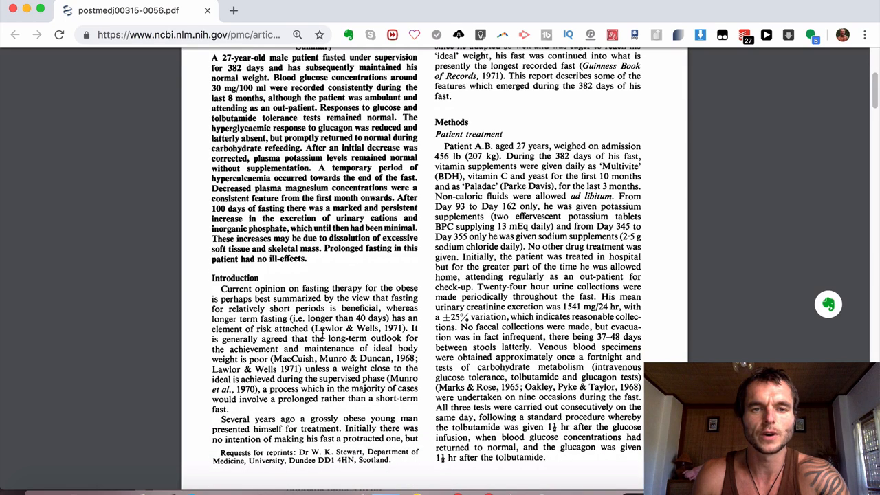
{"action": "scroll", "scroll_direction": "down", "scroll_amount": 3}
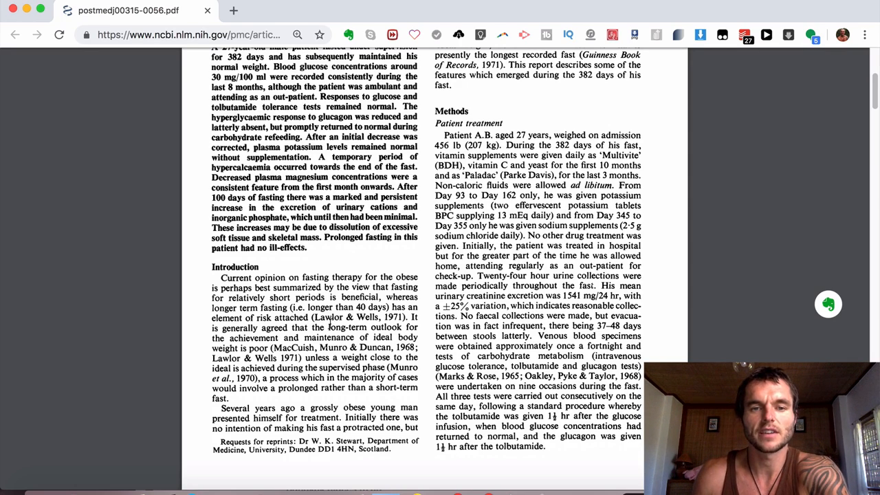
{"action": "scroll", "scroll_direction": "down", "scroll_amount": 3}
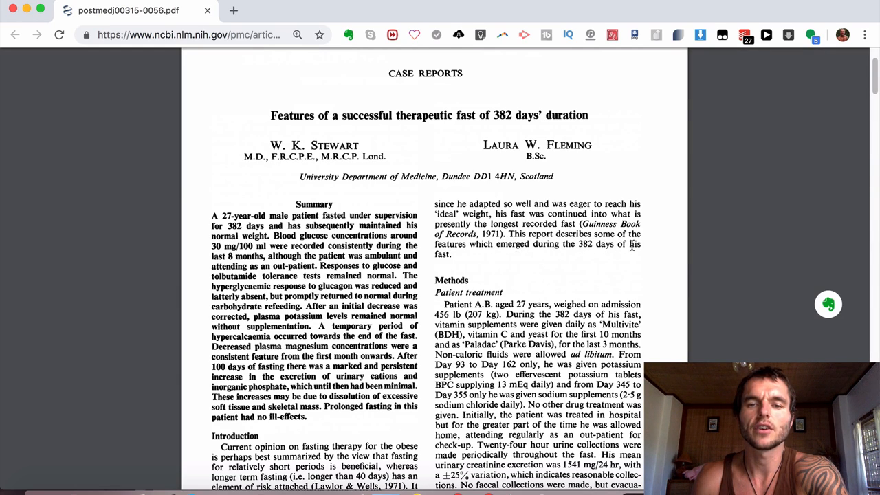
Scroll page 1 slightly to show the Summary, Introduction and Methods patient-treatment paragraph
{"action": "scroll", "scroll_direction": "down", "scroll_amount": 3}
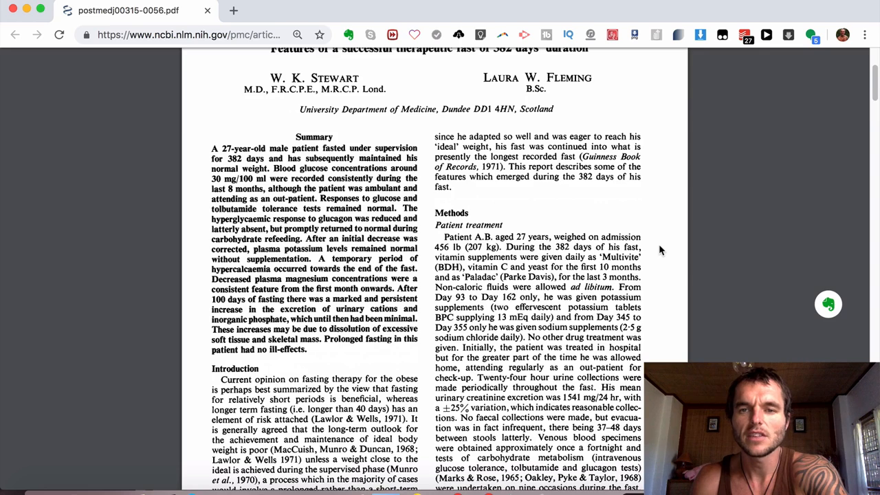
{"action": "scroll", "scroll_direction": "down", "scroll_amount": 3}
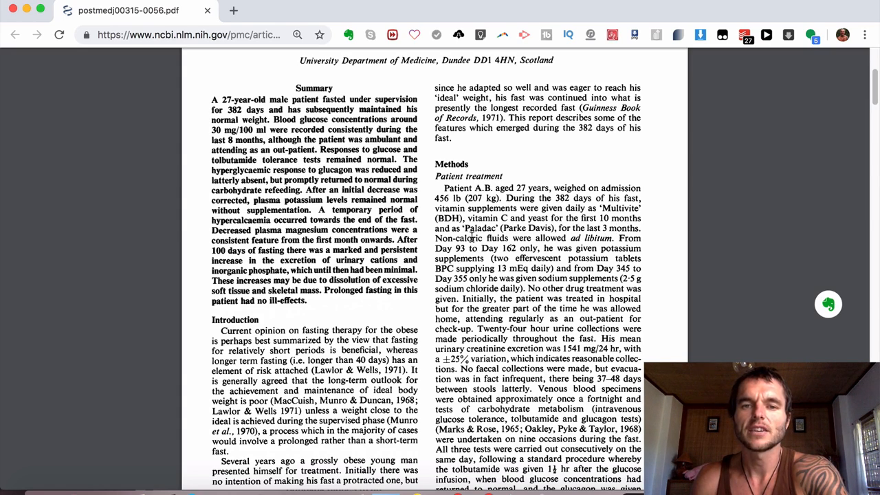
{"action": "mouse_move", "coordinate": [566, 238]}
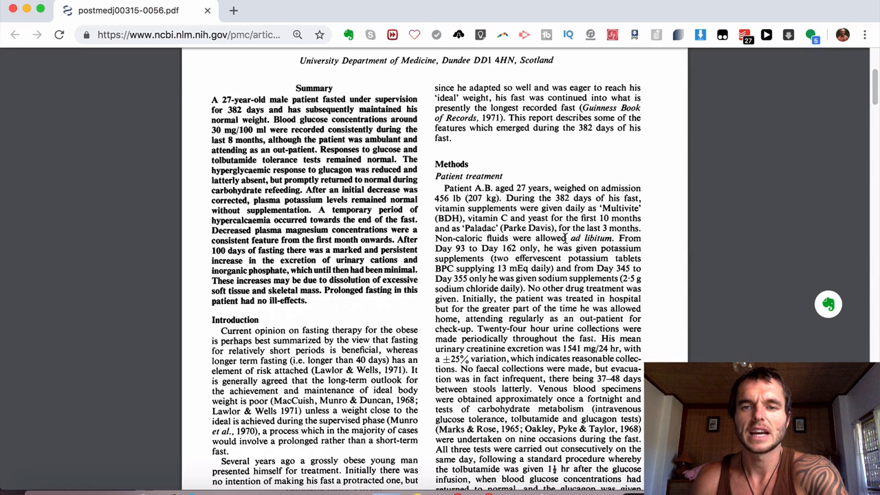
{"action": "mouse_move", "coordinate": [454, 247]}
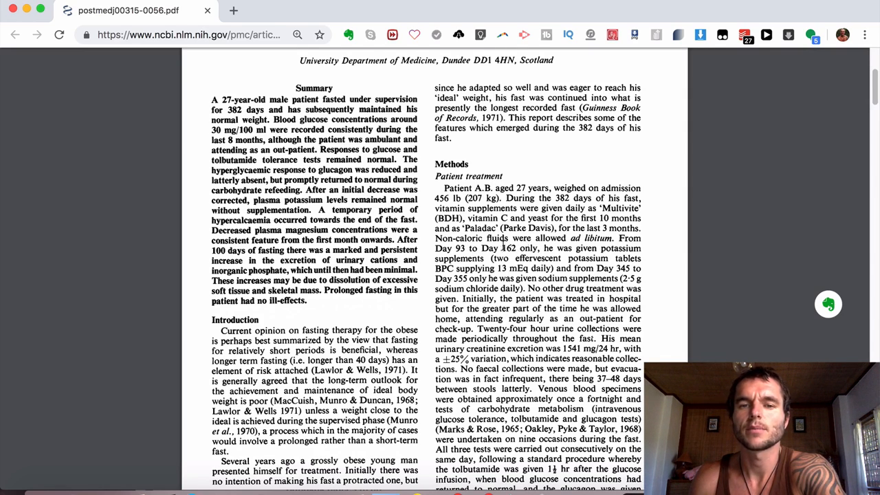
{"action": "scroll", "scroll_direction": "down", "scroll_amount": 3}
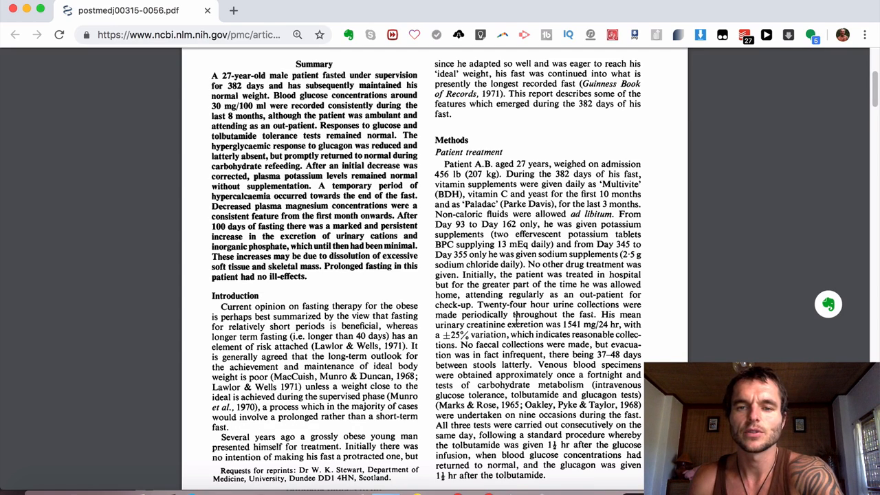
{"action": "scroll", "scroll_direction": "down", "scroll_amount": 3}
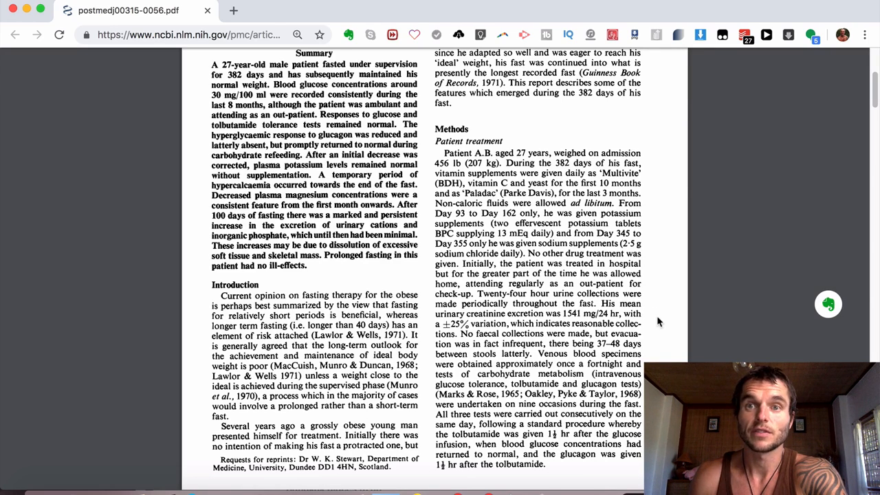
Scroll past Fig. 1, Table 1, Table 2 and Fig. 2 to the Plasma concentrations section
{"action": "scroll", "scroll_direction": "down", "scroll_amount": 3}
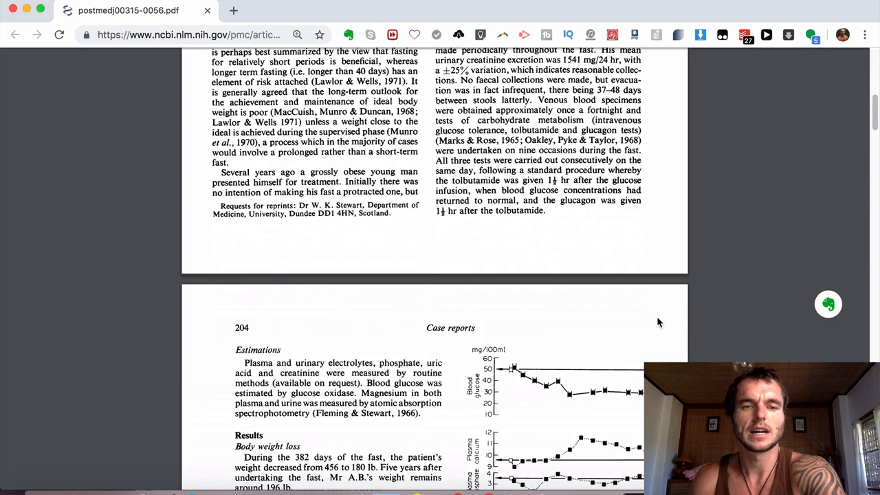
{"action": "scroll", "scroll_direction": "down", "scroll_amount": 3}
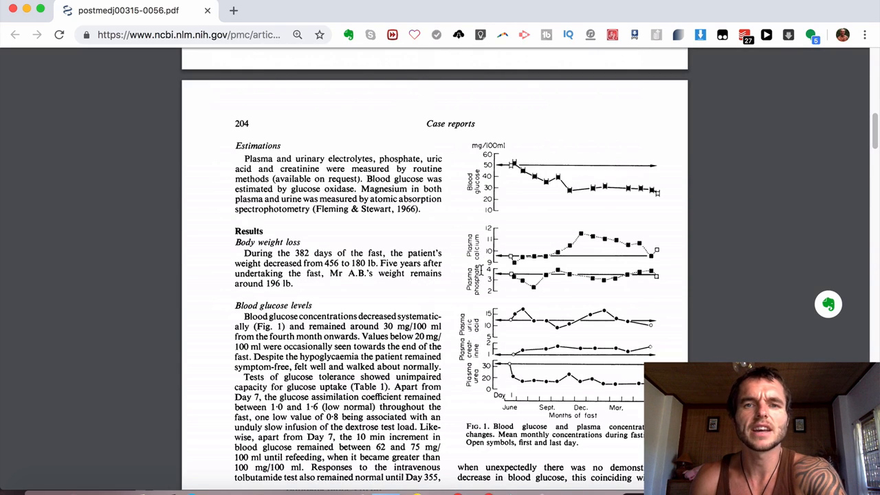
{"action": "mouse_move", "coordinate": [508, 200]}
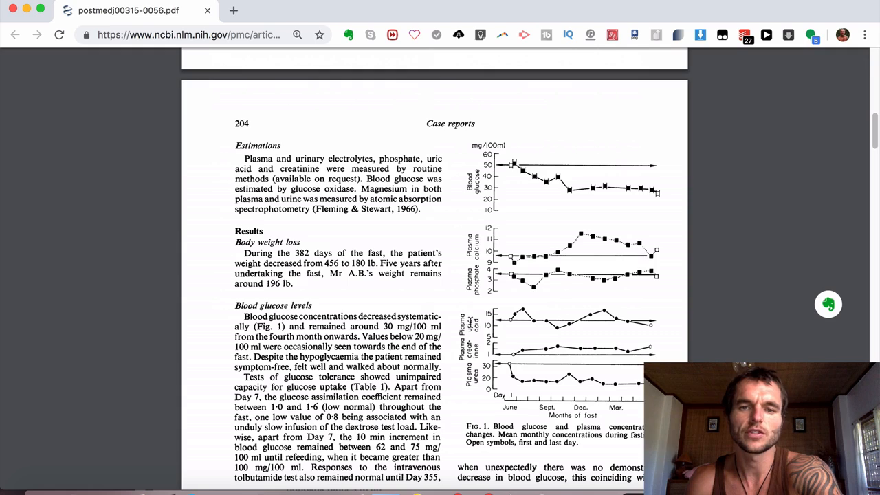
{"action": "mouse_move", "coordinate": [626, 377]}
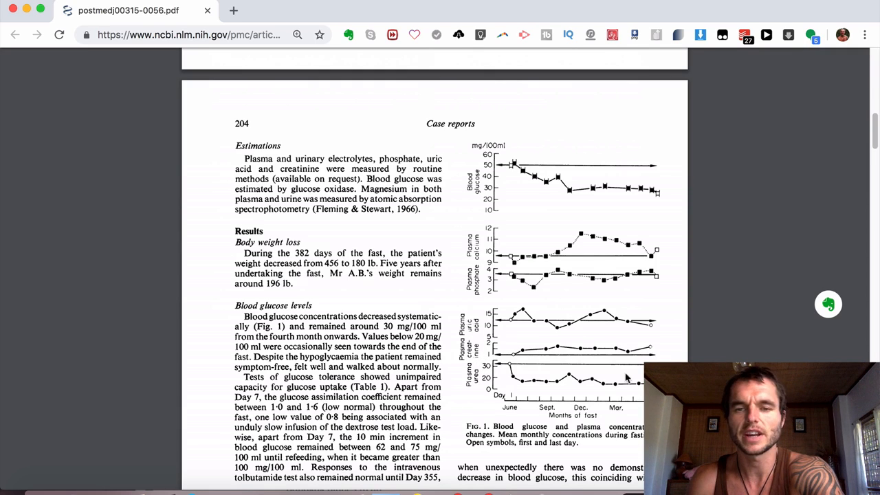
{"action": "scroll", "scroll_direction": "down", "scroll_amount": 3}
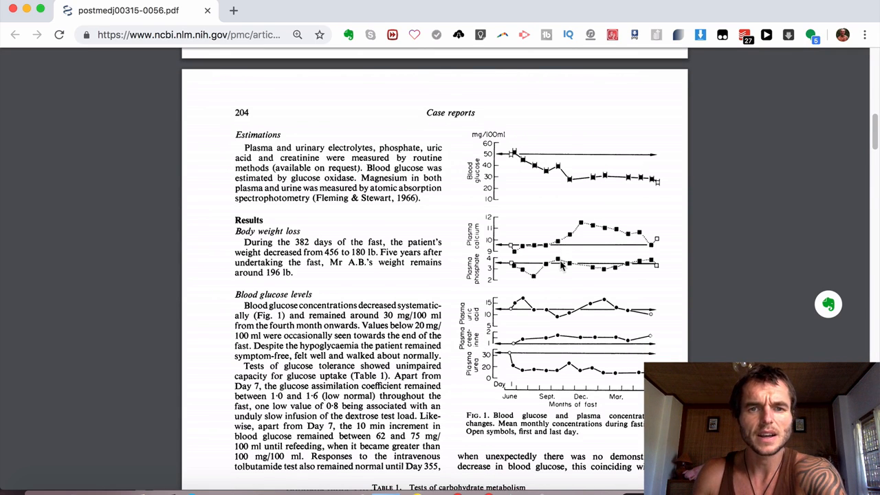
{"action": "scroll", "scroll_direction": "down", "scroll_amount": 3}
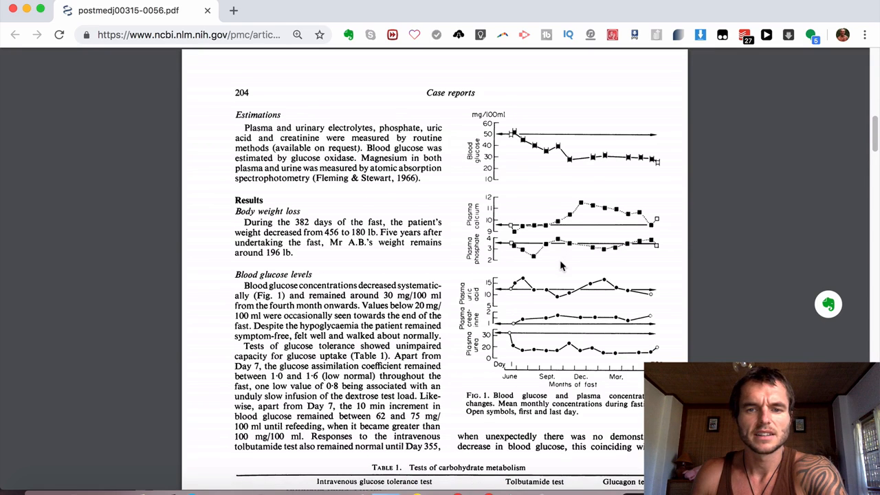
{"action": "scroll", "scroll_direction": "down", "scroll_amount": 3}
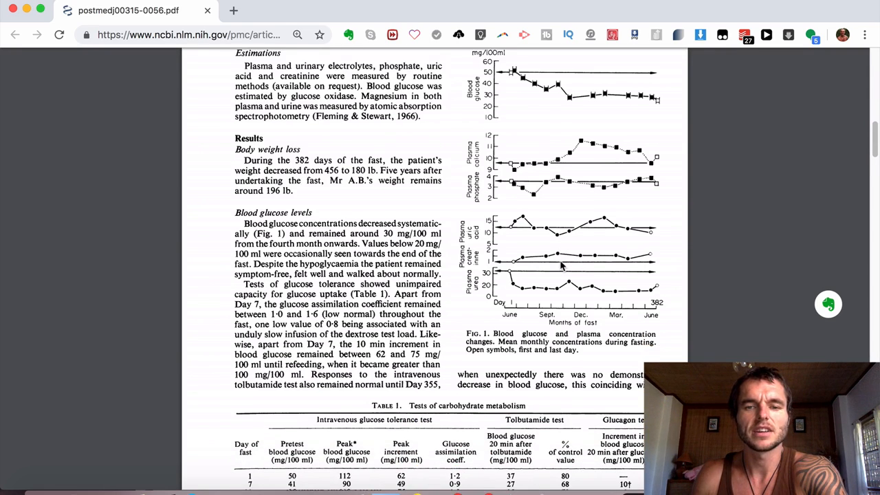
{"action": "scroll", "scroll_direction": "down", "scroll_amount": 3}
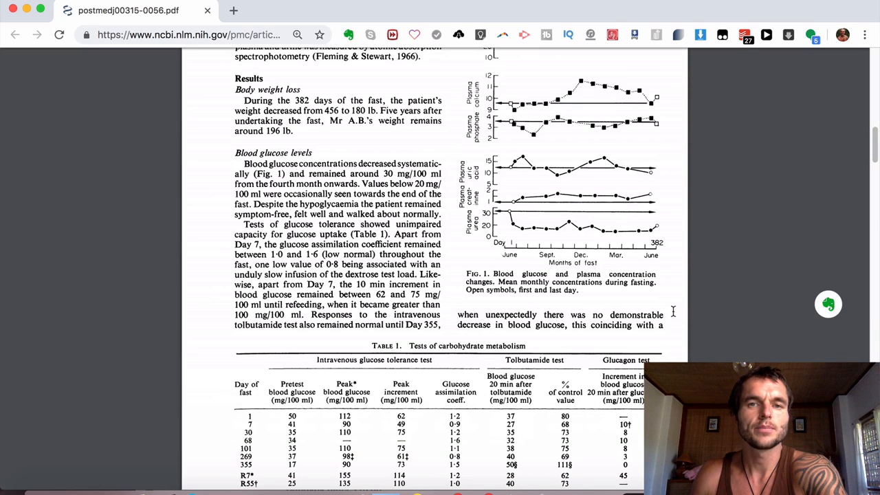
{"action": "scroll", "scroll_direction": "down", "scroll_amount": 3}
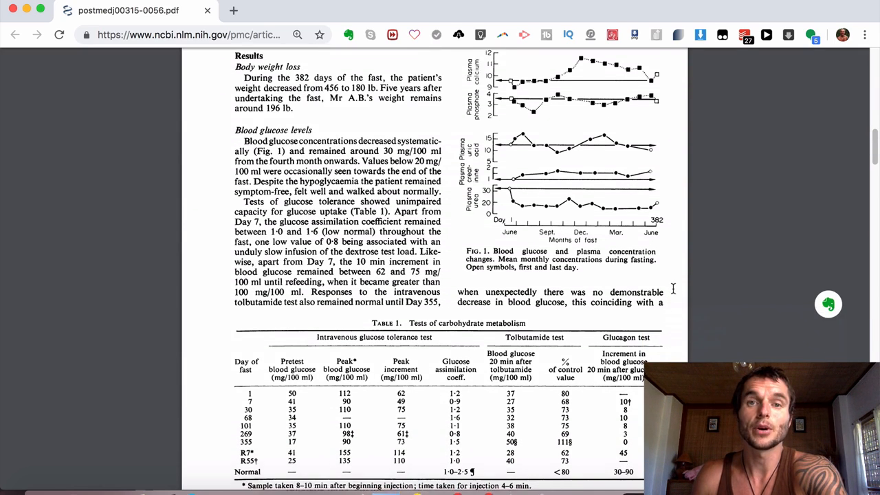
{"action": "scroll", "scroll_direction": "down", "scroll_amount": 3}
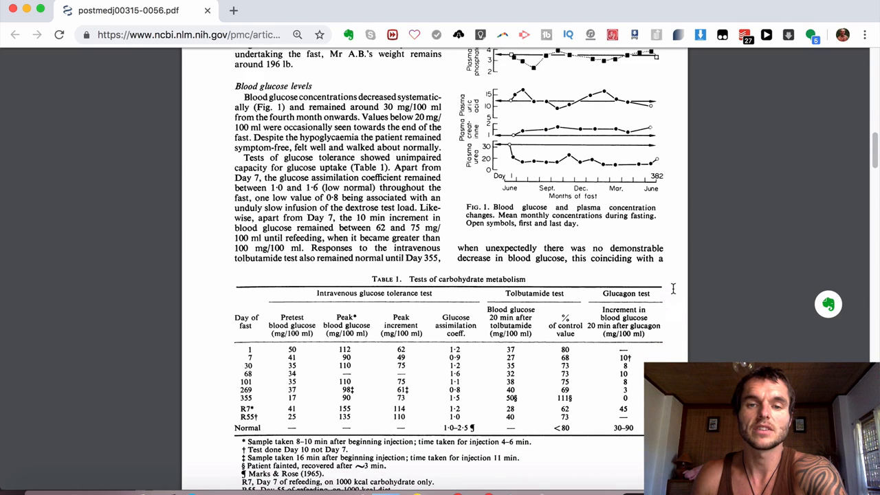
{"action": "scroll", "scroll_direction": "down", "scroll_amount": 3}
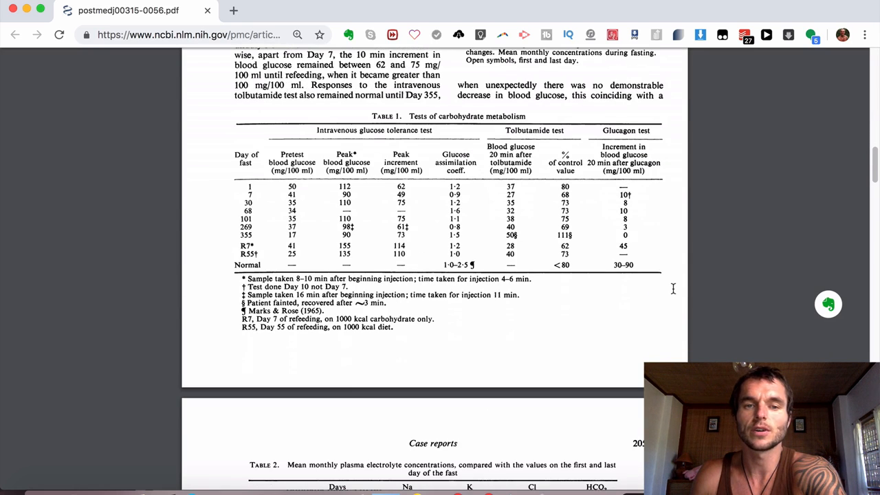
{"action": "scroll", "scroll_direction": "down", "scroll_amount": 3}
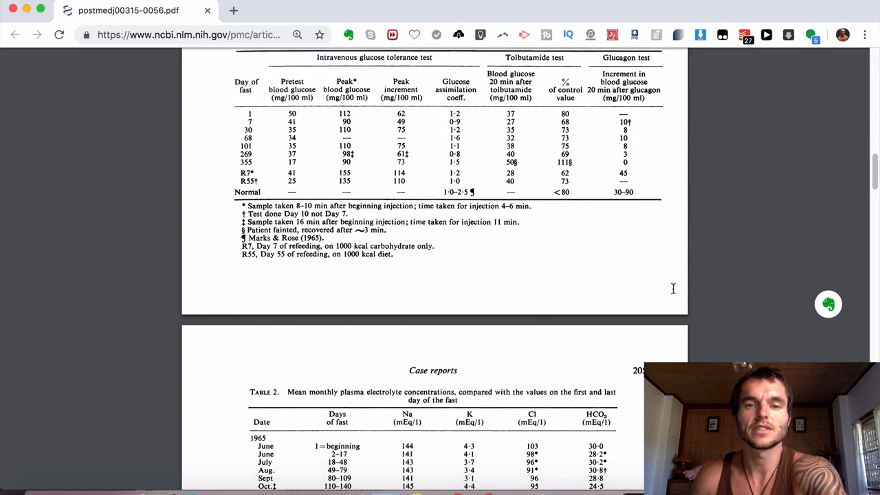
{"action": "scroll", "scroll_direction": "down", "scroll_amount": 3}
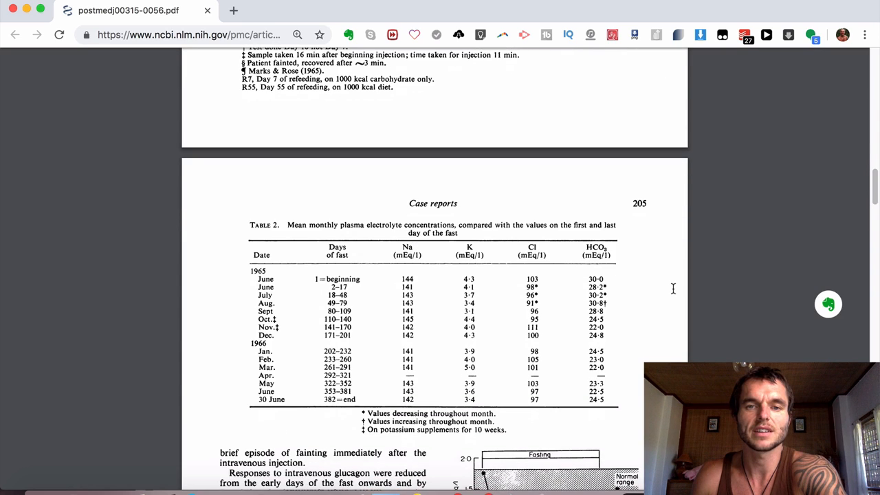
{"action": "scroll", "scroll_direction": "down", "scroll_amount": 3}
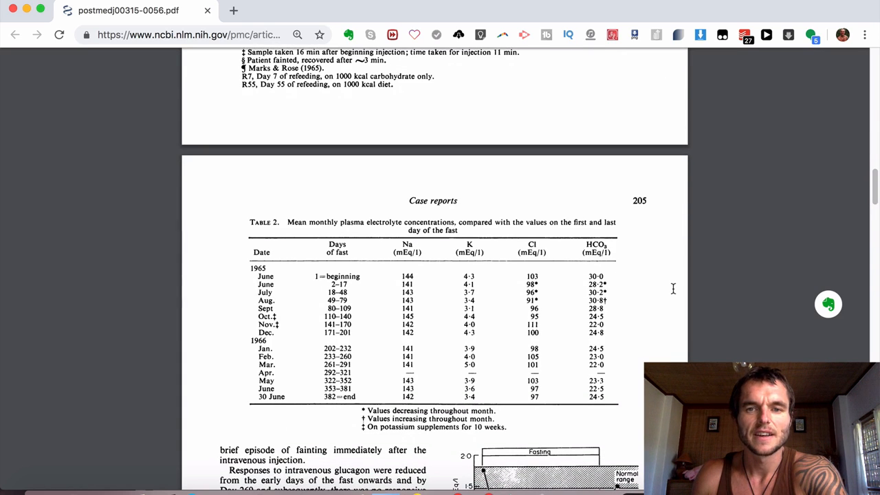
{"action": "scroll", "scroll_direction": "down", "scroll_amount": 3}
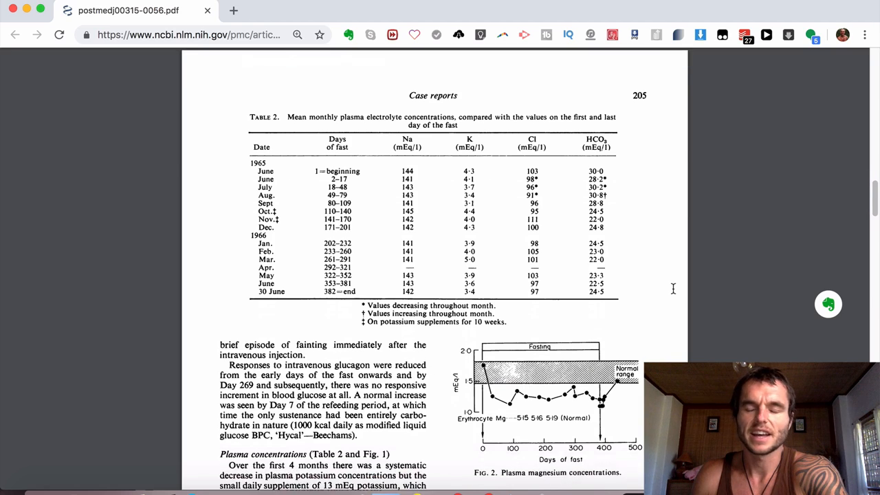
{"action": "scroll", "scroll_direction": "down", "scroll_amount": 3}
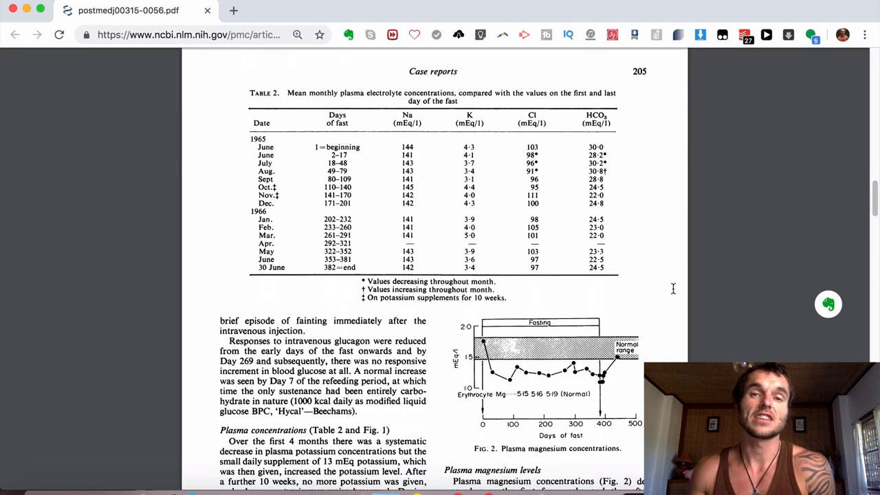
{"action": "scroll", "scroll_direction": "down", "scroll_amount": 3}
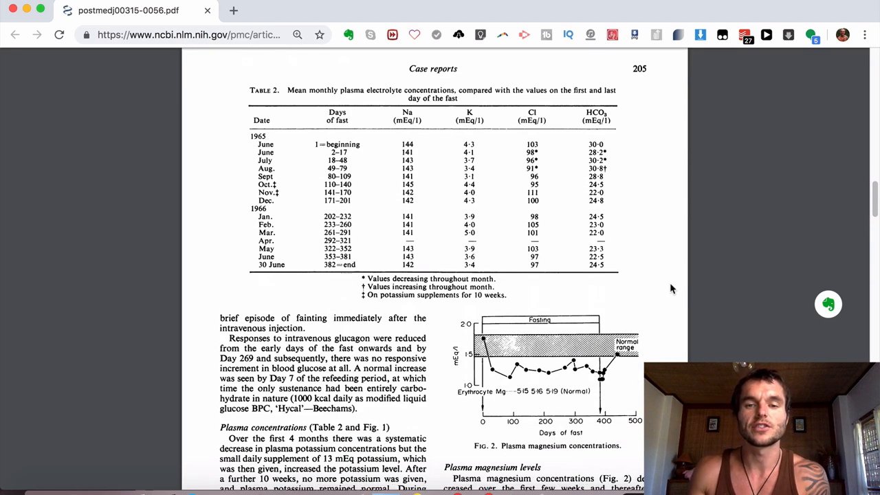
{"action": "scroll", "scroll_direction": "down", "scroll_amount": 3}
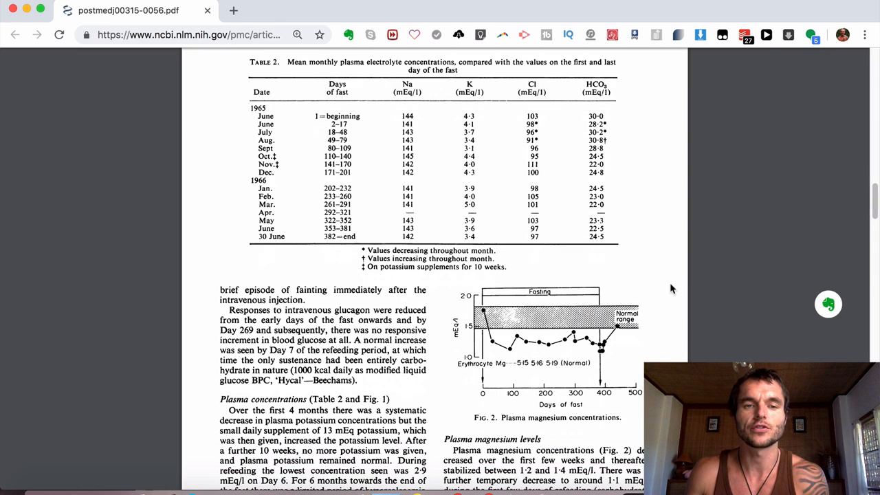
{"action": "scroll", "scroll_direction": "down", "scroll_amount": 3}
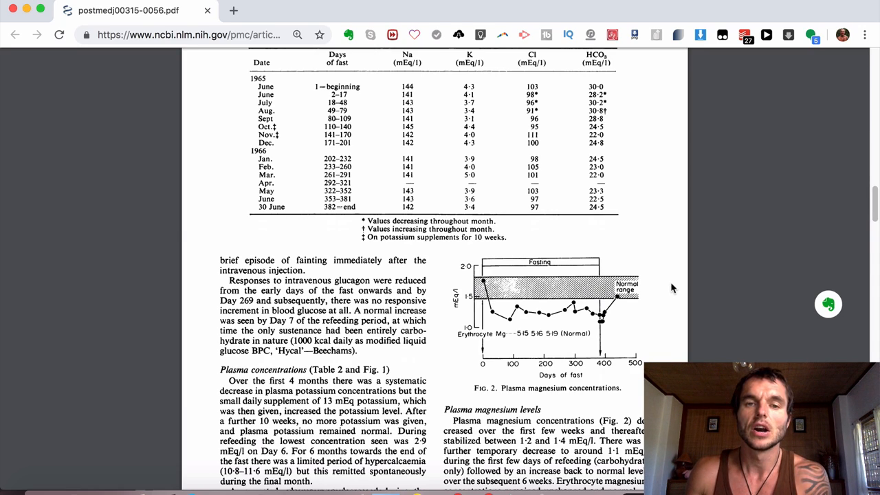
{"action": "scroll", "scroll_direction": "down", "scroll_amount": 3}
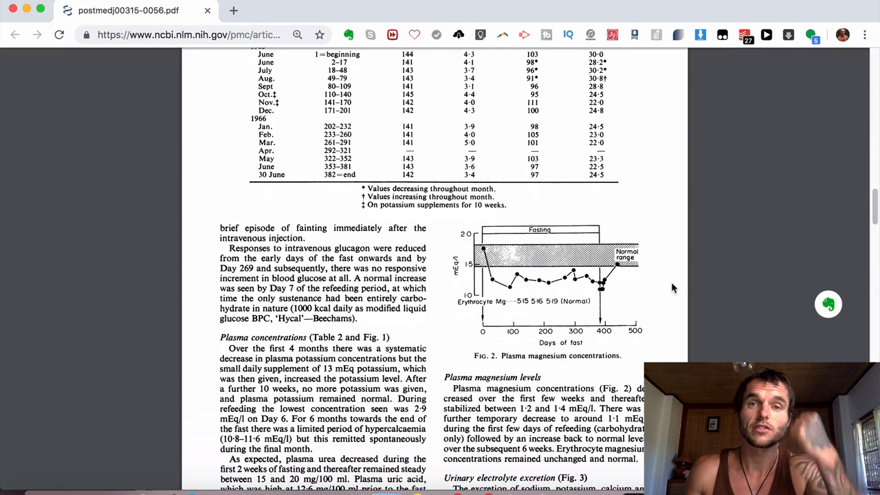
{"action": "scroll", "scroll_direction": "down", "scroll_amount": 3}
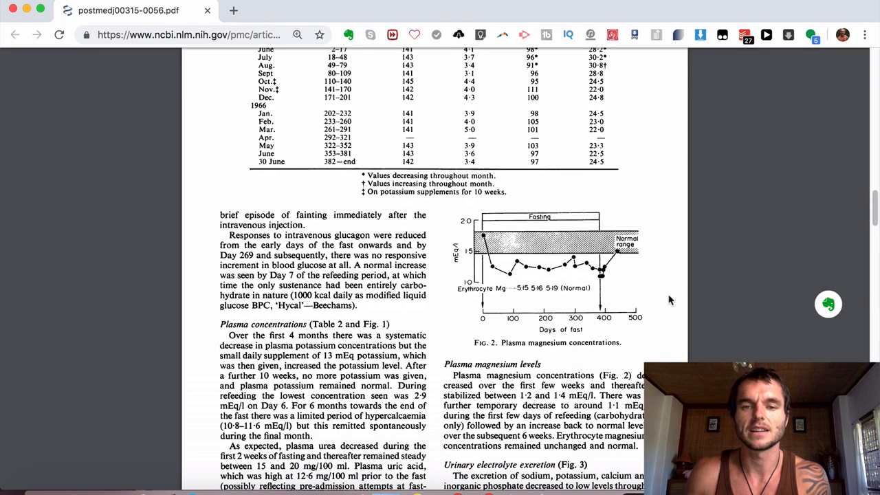
{"action": "mouse_move", "coordinate": [571, 344]}
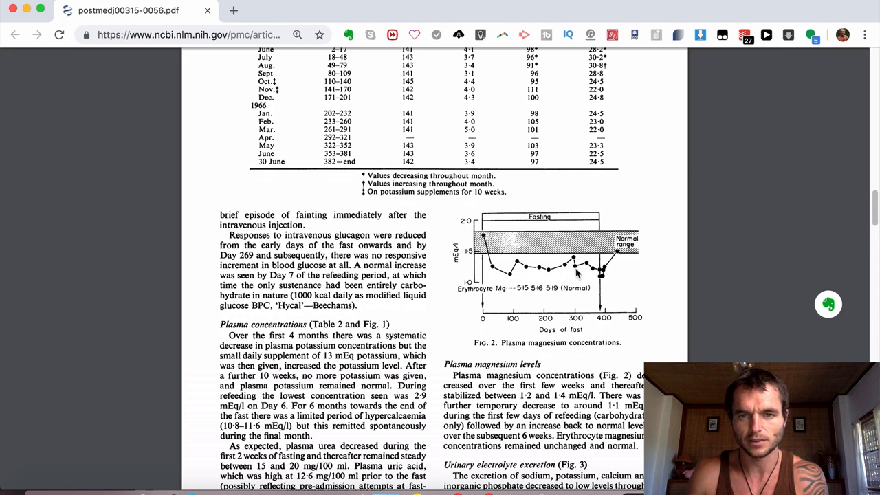
{"action": "mouse_move", "coordinate": [626, 251]}
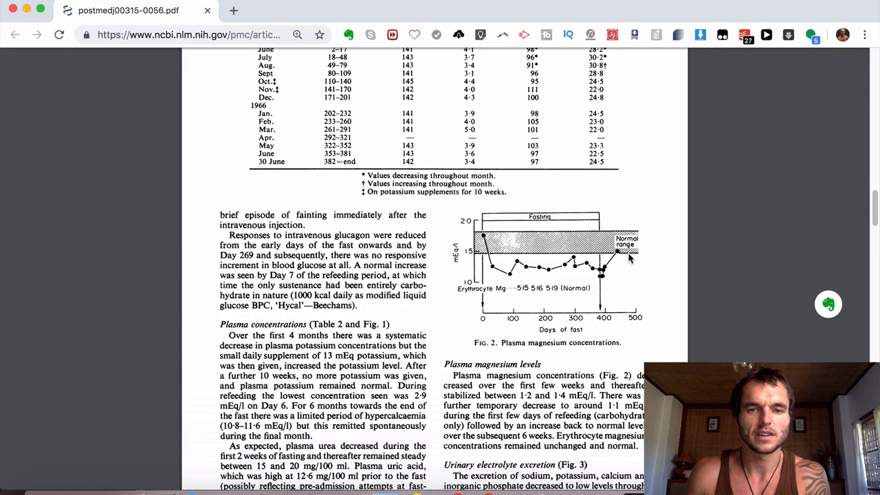
{"action": "scroll", "scroll_direction": "down", "scroll_amount": 3}
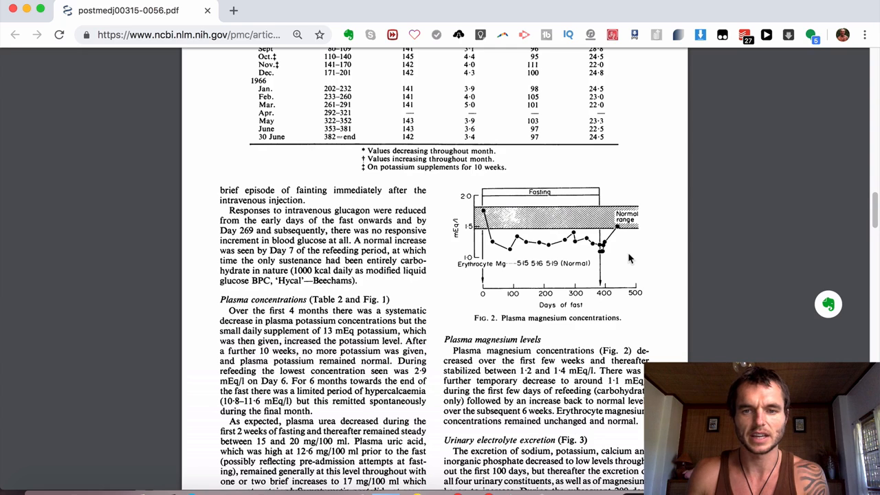
{"action": "scroll", "scroll_direction": "down", "scroll_amount": 3}
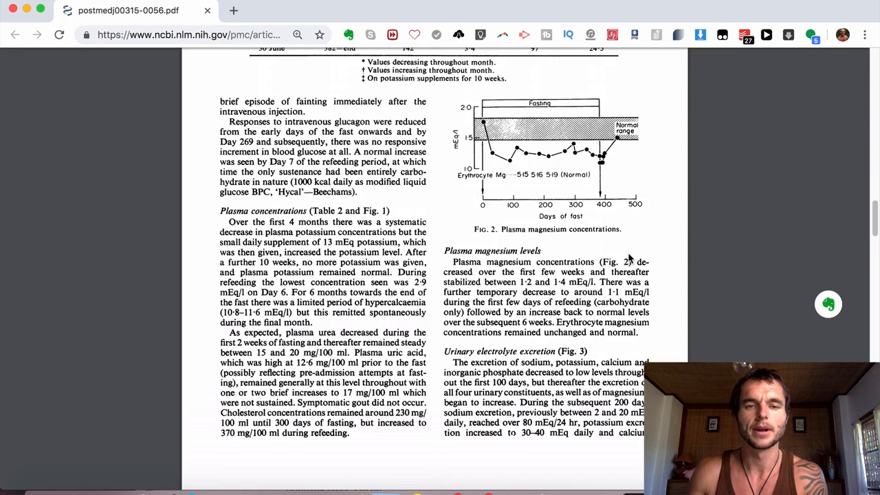
Scroll past Fig. 3 and the Discussion to the blood glucose and electrolyte changes
{"action": "scroll", "scroll_direction": "down", "scroll_amount": 3}
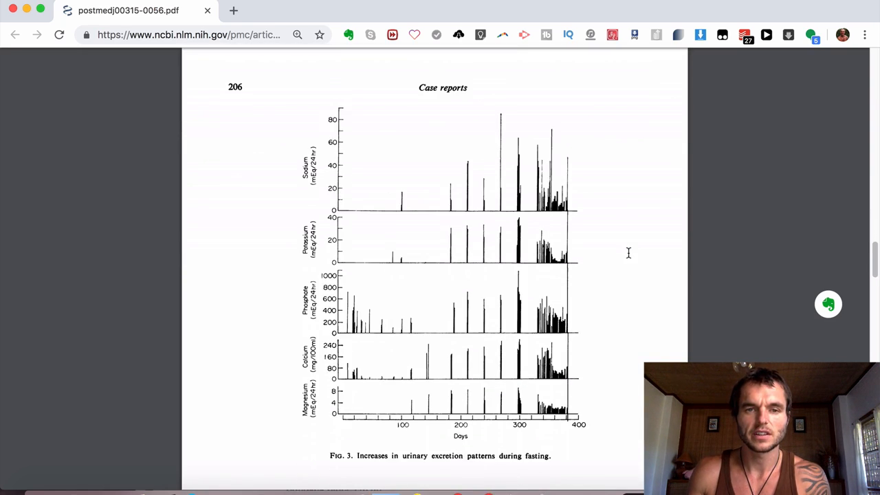
{"action": "scroll", "scroll_direction": "down", "scroll_amount": 3}
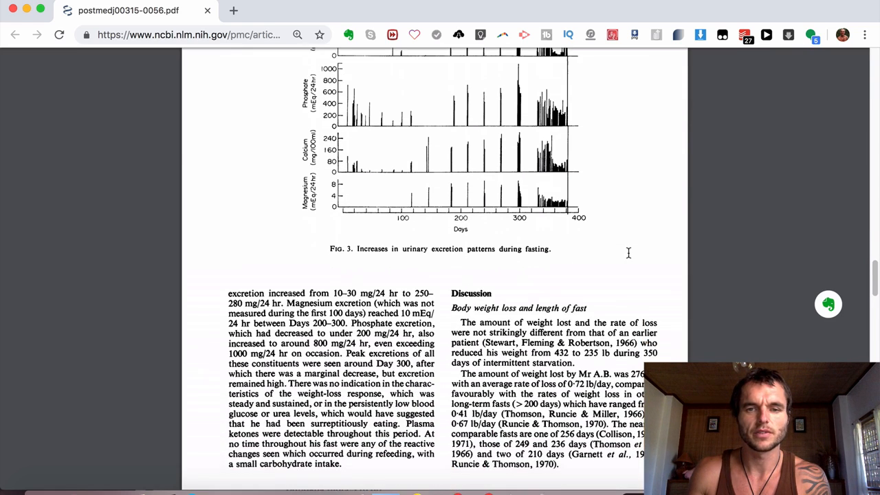
{"action": "scroll", "scroll_direction": "down", "scroll_amount": 3}
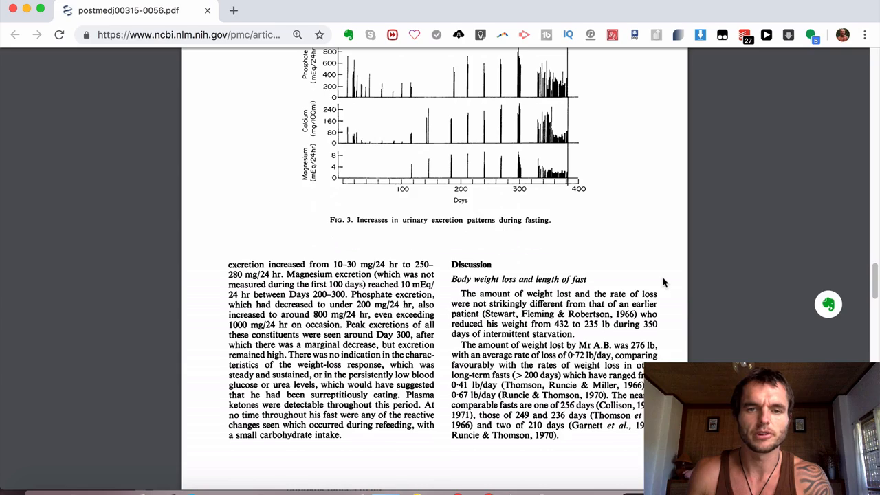
{"action": "scroll", "scroll_direction": "down", "scroll_amount": 3}
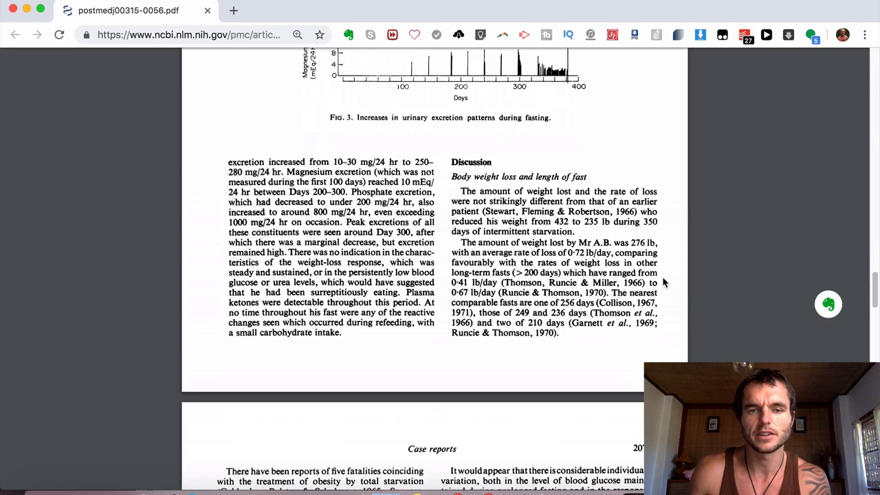
{"action": "scroll", "scroll_direction": "down", "scroll_amount": 3}
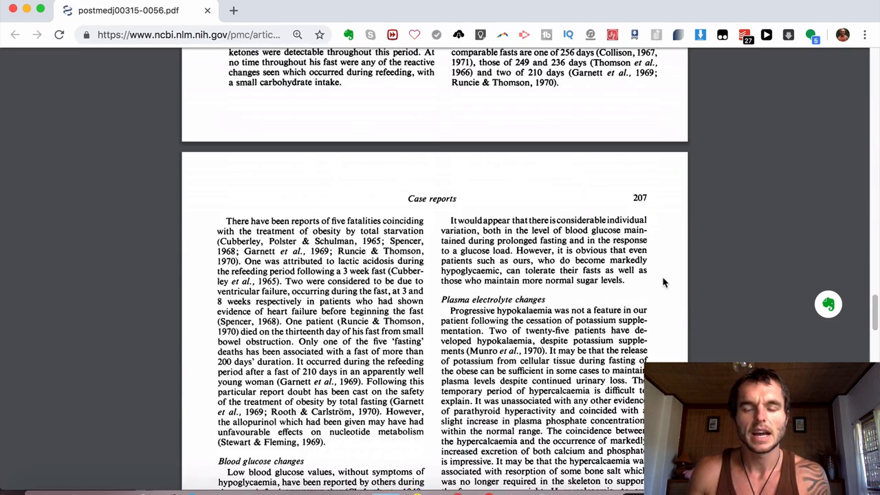
{"action": "scroll", "scroll_direction": "down", "scroll_amount": 3}
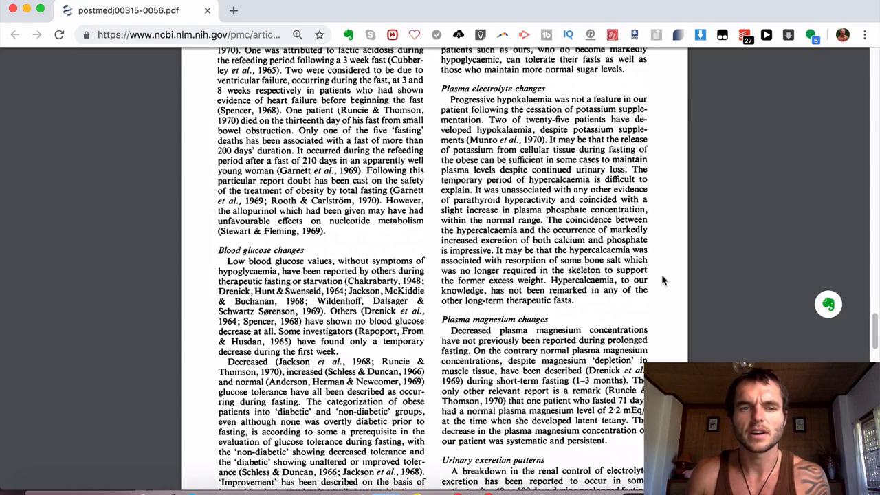
{"action": "scroll", "scroll_direction": "down", "scroll_amount": 3}
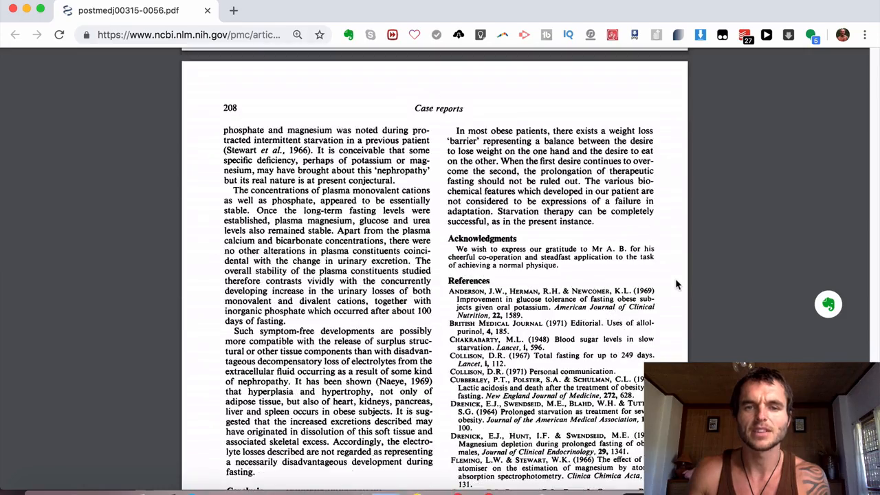
Scroll to the report's end: the Conclusions and references ending at Naeye (1969)
{"action": "scroll", "scroll_direction": "down", "scroll_amount": 3}
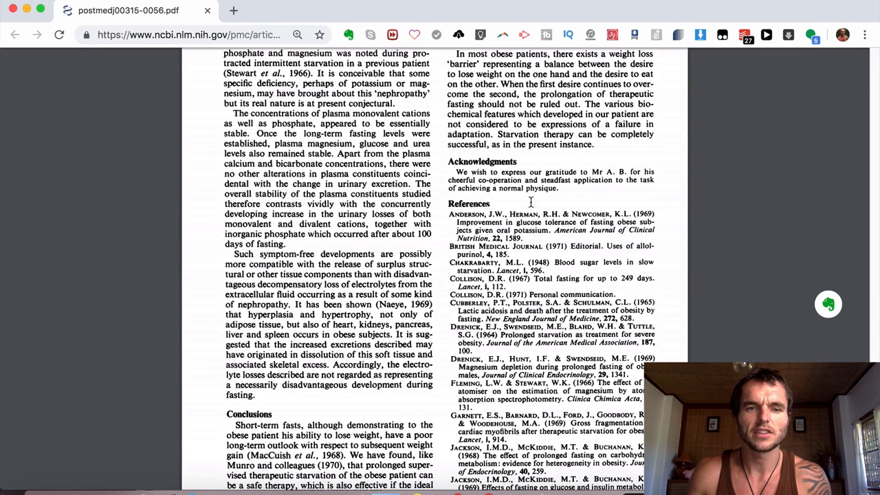
{"action": "scroll", "scroll_direction": "down", "scroll_amount": 3}
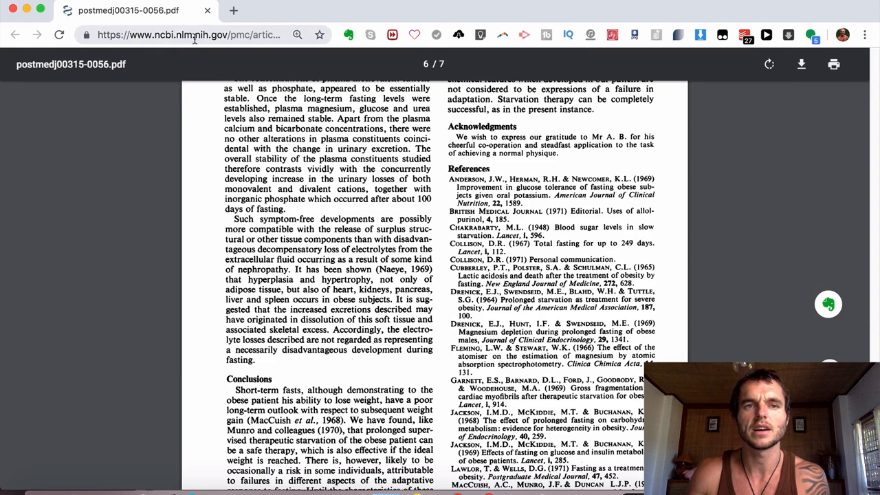
{"action": "scroll", "scroll_direction": "down", "scroll_amount": 3}
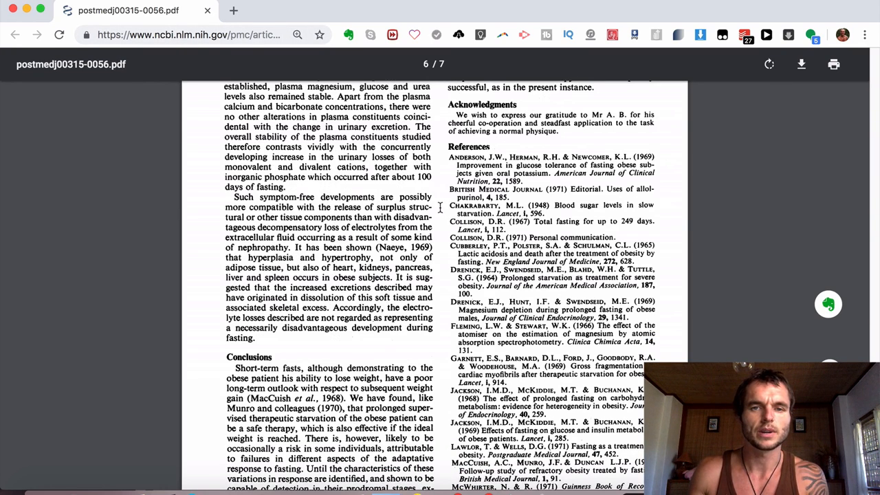
{"action": "scroll", "scroll_direction": "down", "scroll_amount": 3}
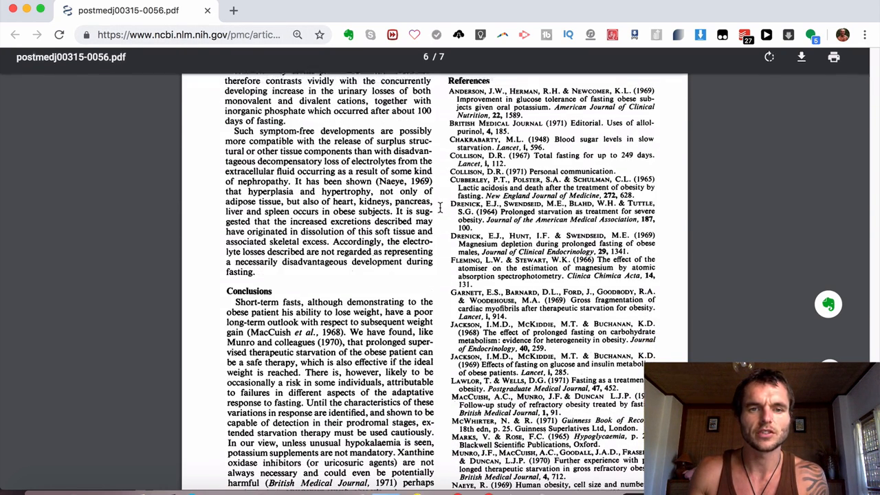
{"action": "scroll", "scroll_direction": "down", "scroll_amount": 3}
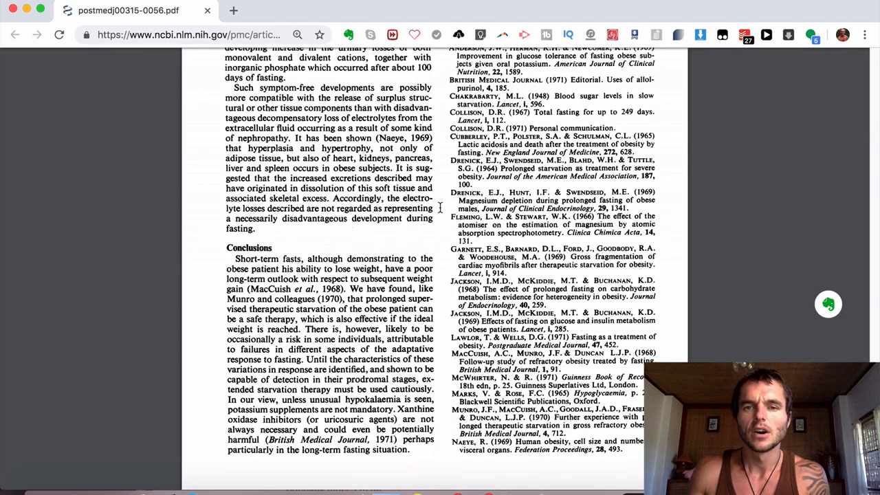
{"action": "scroll", "scroll_direction": "down", "scroll_amount": 3}
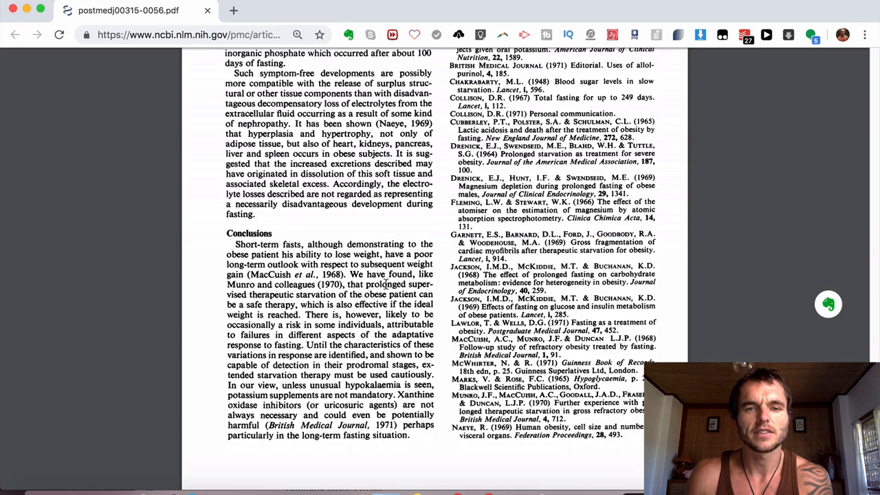
{"action": "mouse_move", "coordinate": [342, 296]}
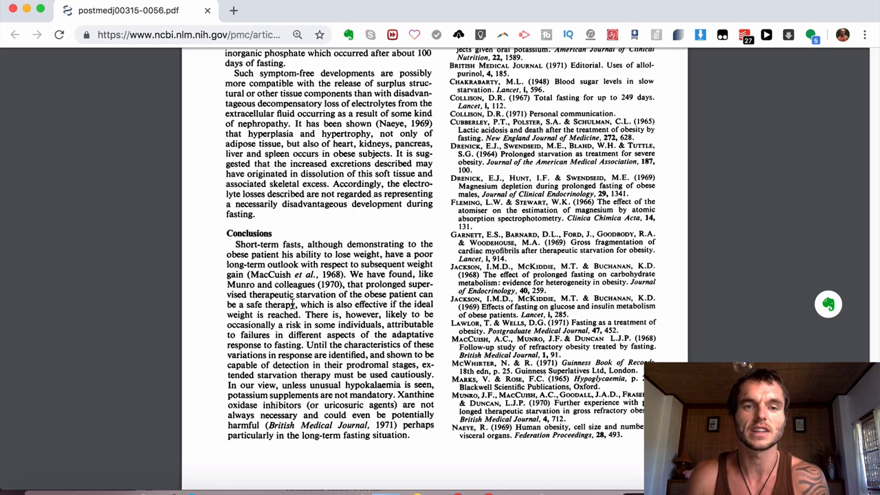
{"action": "mouse_move", "coordinate": [294, 305]}
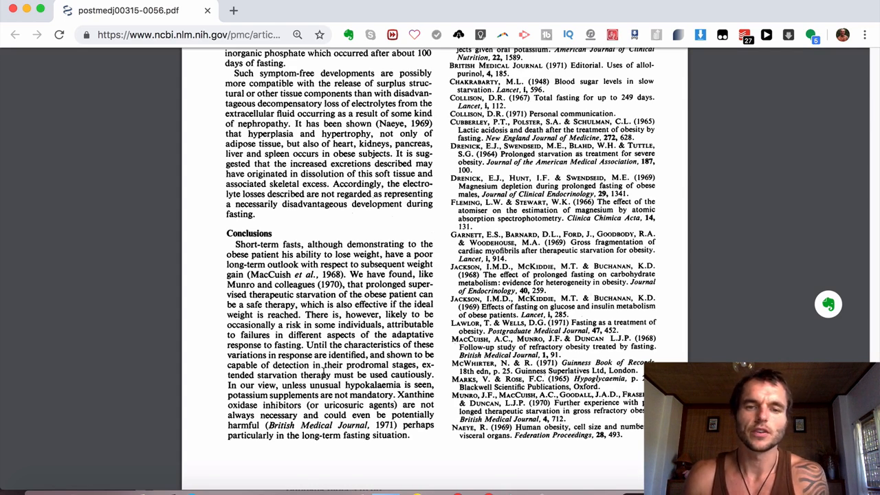
{"action": "scroll", "scroll_direction": "down", "scroll_amount": 3}
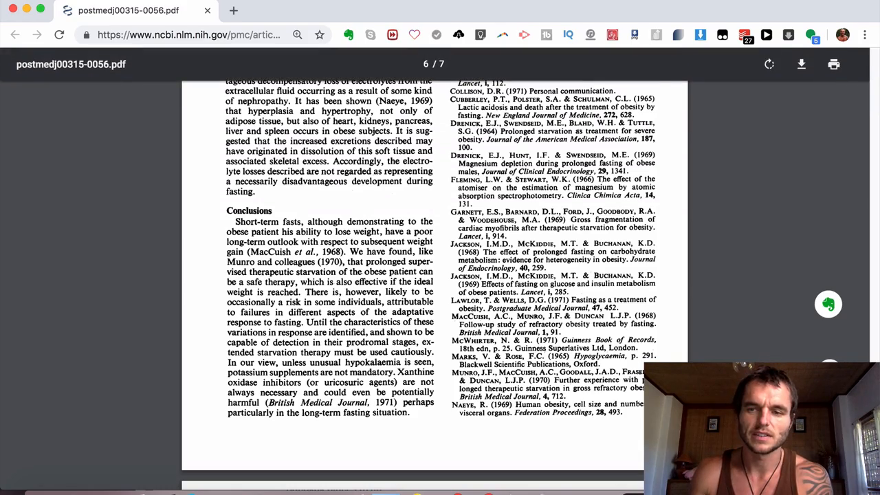
Scroll back up from page 7 to the page 1 title, authors and Summary
{"action": "scroll", "scroll_direction": "down", "scroll_amount": 3}
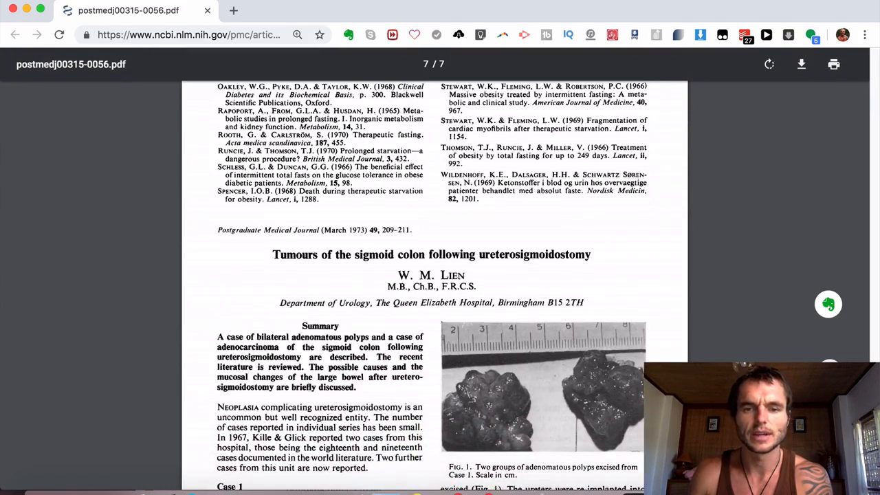
{"action": "scroll", "scroll_direction": "up", "scroll_amount": 3}
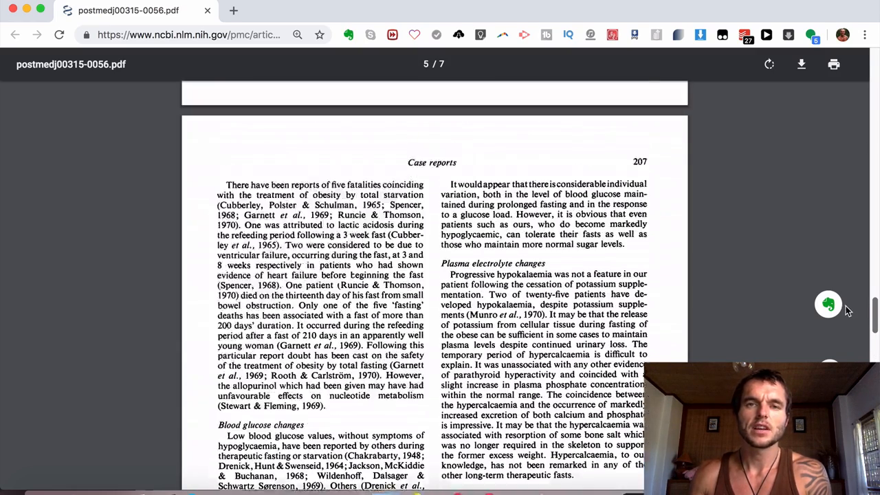
{"action": "scroll", "scroll_direction": "up", "scroll_amount": 3}
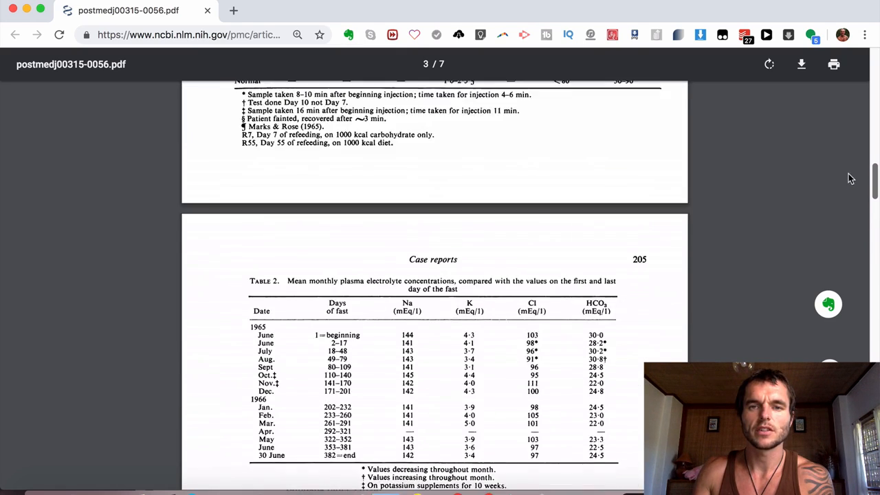
{"action": "scroll", "scroll_direction": "up", "scroll_amount": 3}
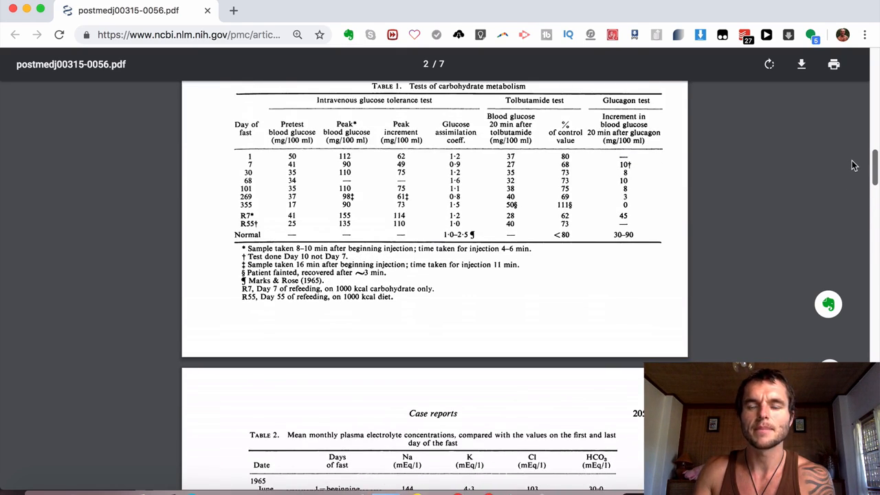
{"action": "scroll", "scroll_direction": "up", "scroll_amount": 3}
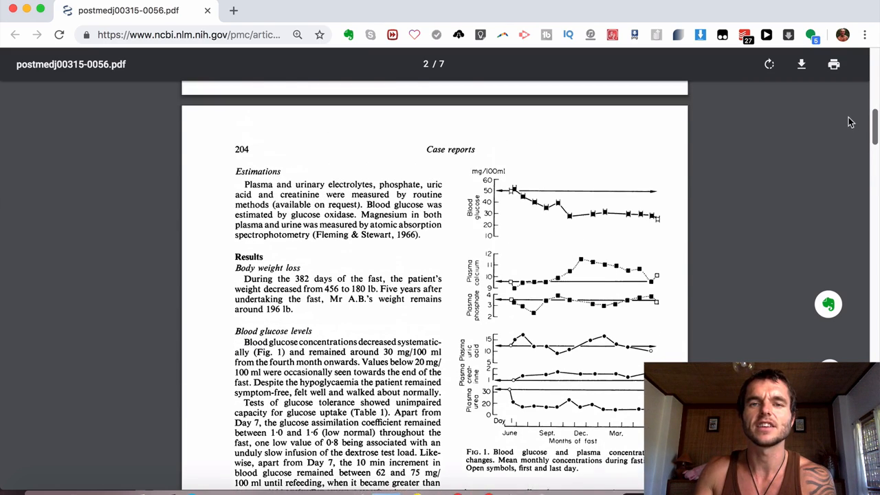
{"action": "scroll", "scroll_direction": "up", "scroll_amount": 3}
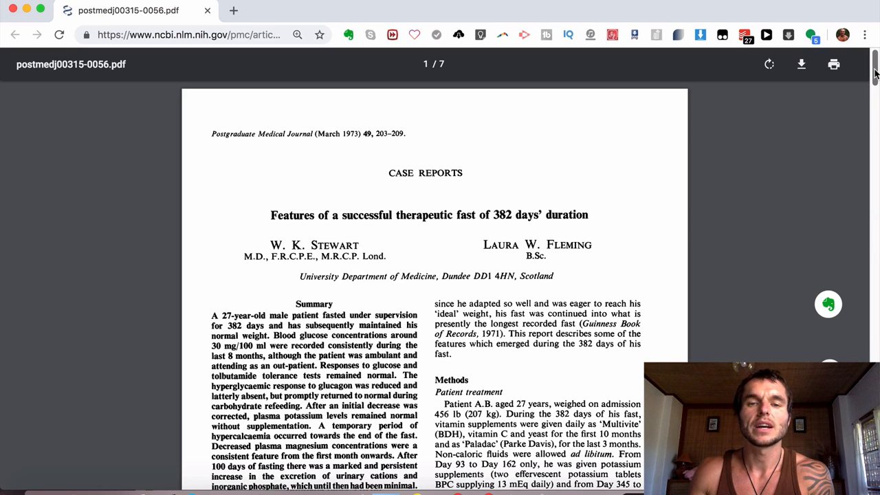
Scroll through Methods to page 2's Table 1 on carbohydrate metabolism tests and its footnotes
{"action": "scroll", "scroll_direction": "down", "scroll_amount": 3}
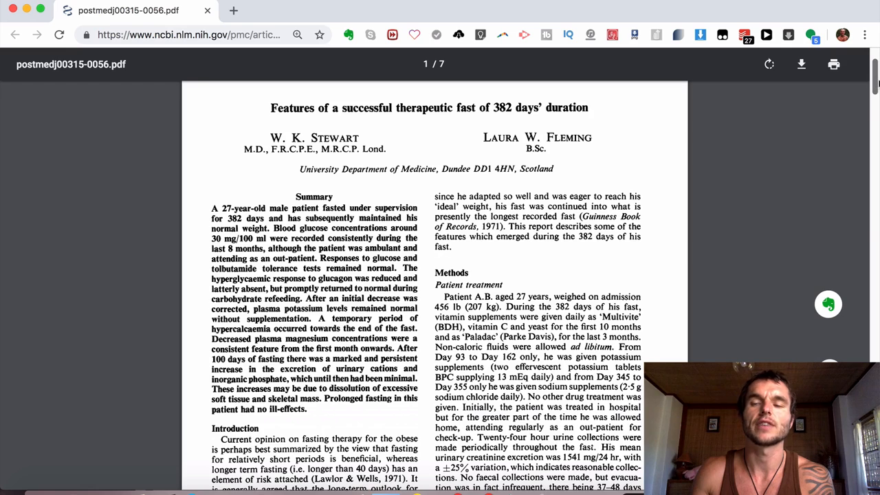
{"action": "scroll", "scroll_direction": "down", "scroll_amount": 3}
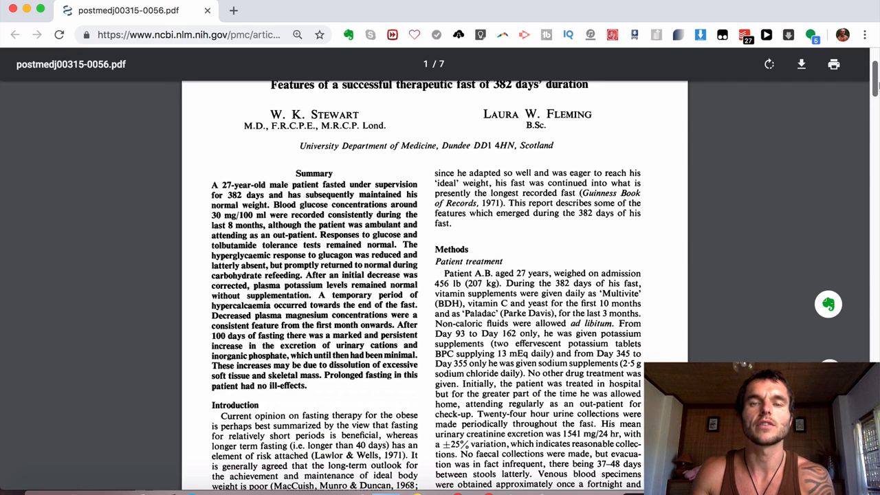
{"action": "scroll", "scroll_direction": "down", "scroll_amount": 3}
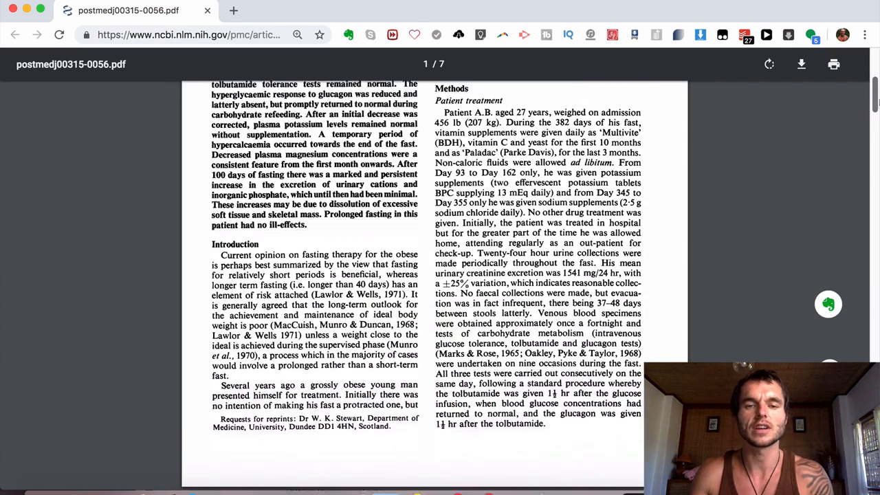
{"action": "scroll", "scroll_direction": "down", "scroll_amount": 3}
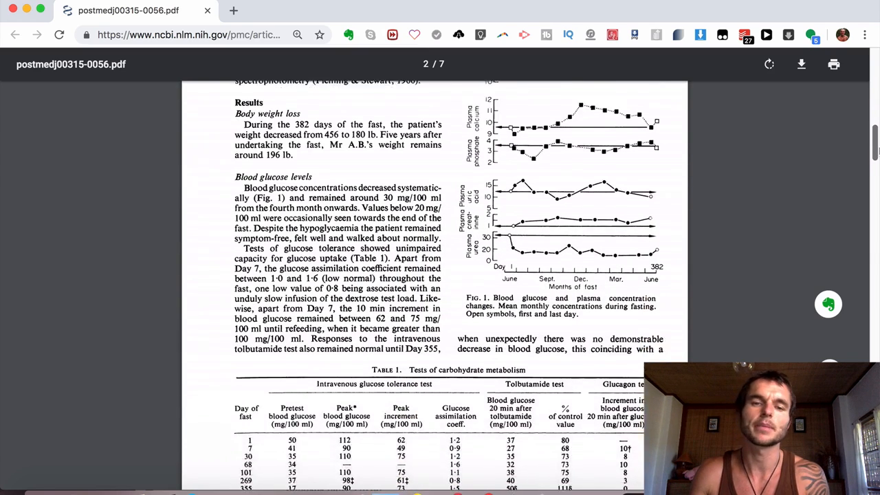
{"action": "scroll", "scroll_direction": "down", "scroll_amount": 3}
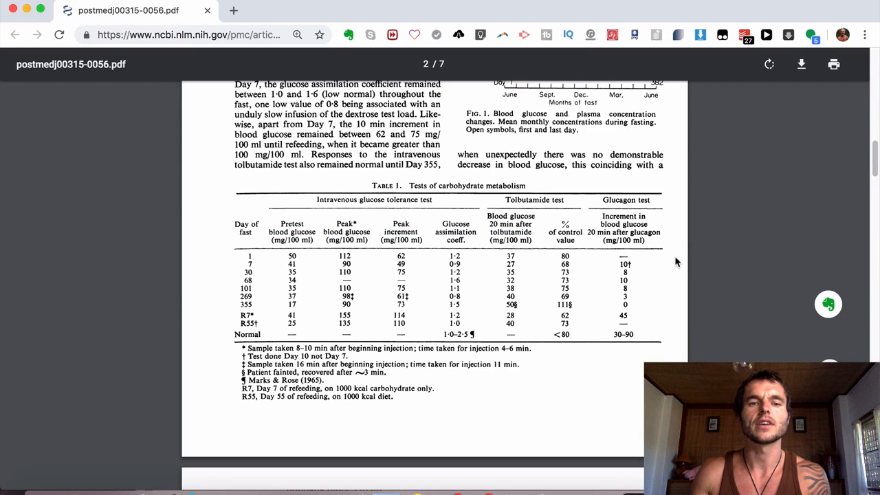
{"action": "mouse_move", "coordinate": [671, 274]}
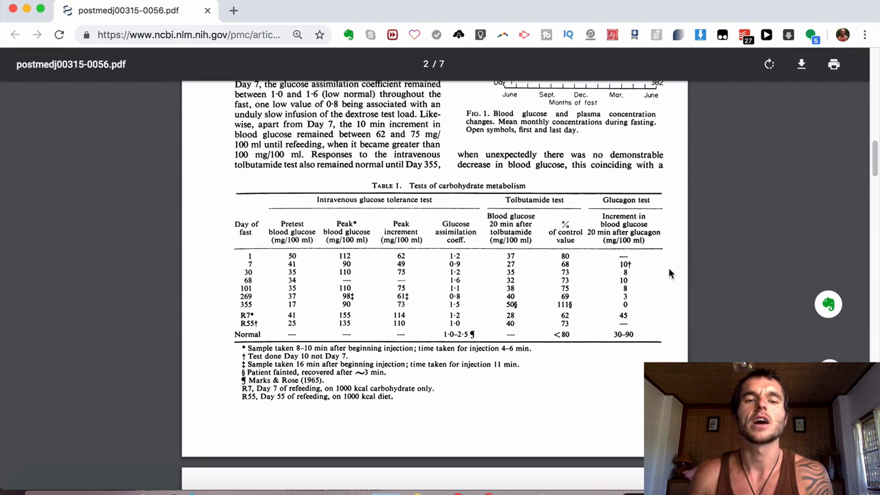